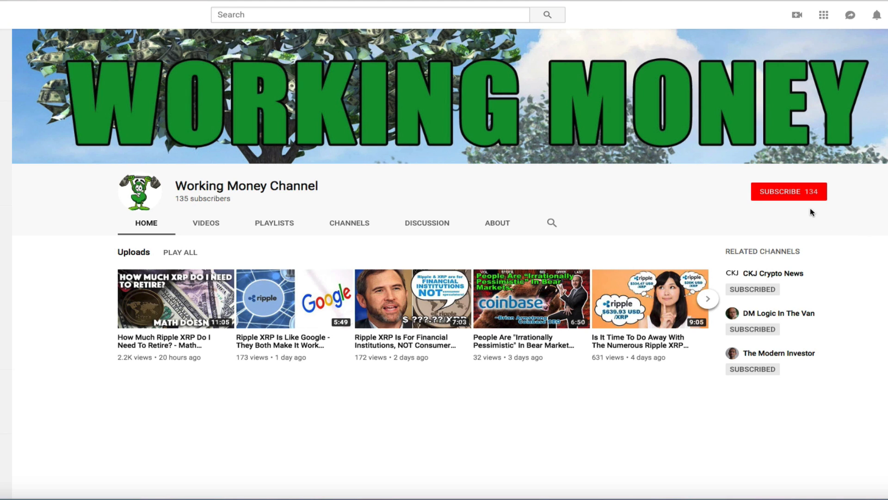
pyautogui.moveTo(818, 206)
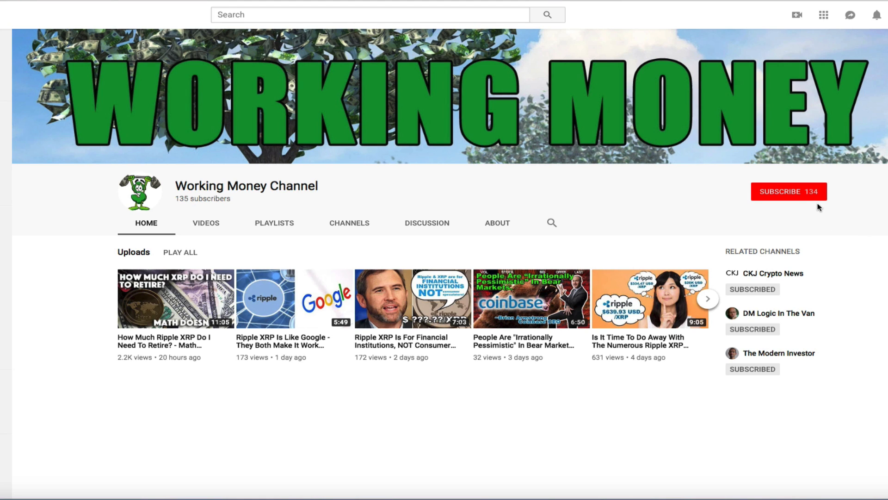
# Subscribe to the Working Money Channel and comment 'I love this content!' on its video.
pyautogui.click(788, 190)
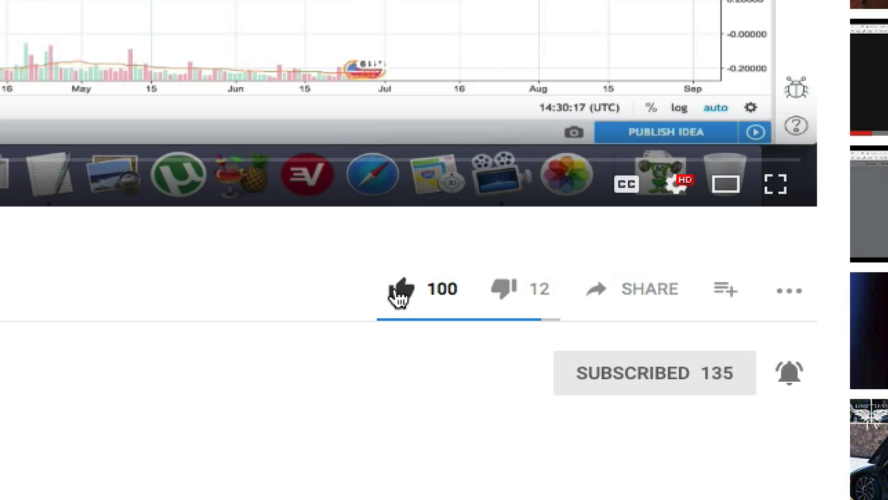
pyautogui.write('I love')
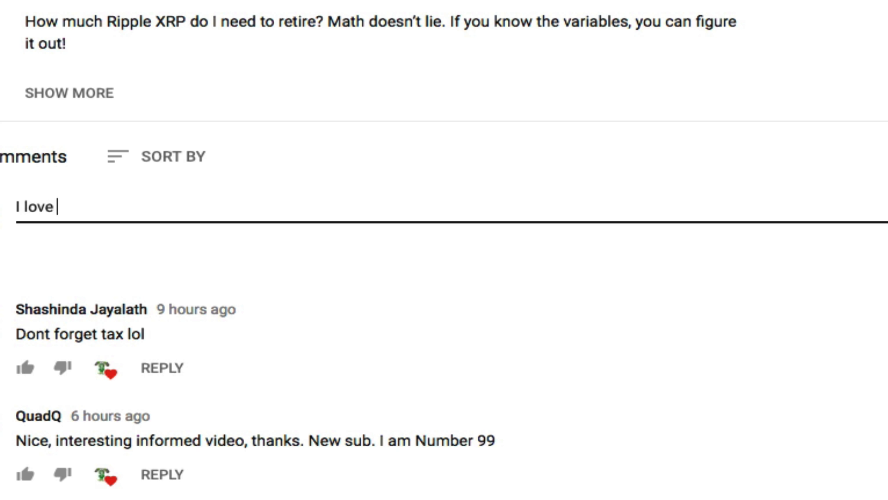
pyautogui.write('this content!')
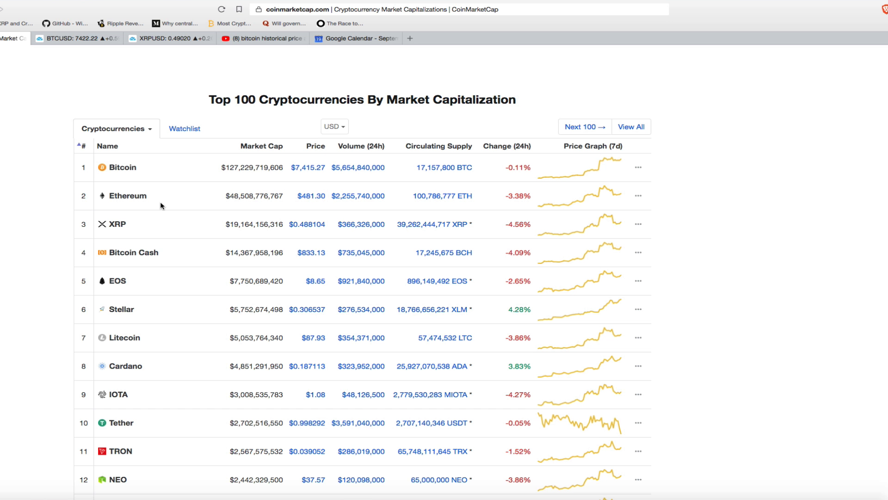
pyautogui.moveTo(538, 181)
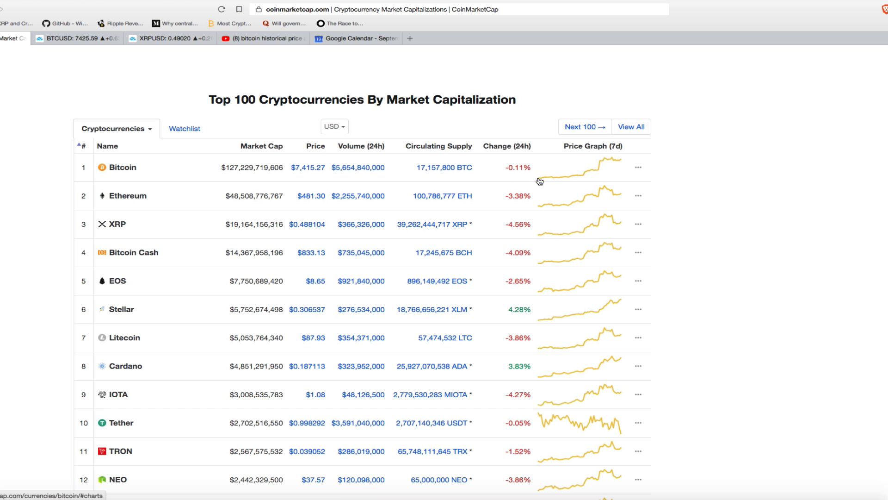
pyautogui.moveTo(544, 182)
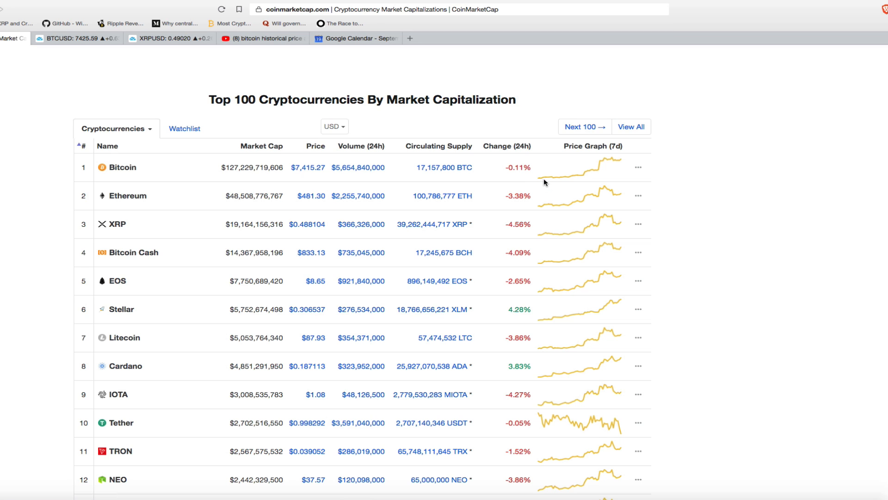
pyautogui.moveTo(601, 163)
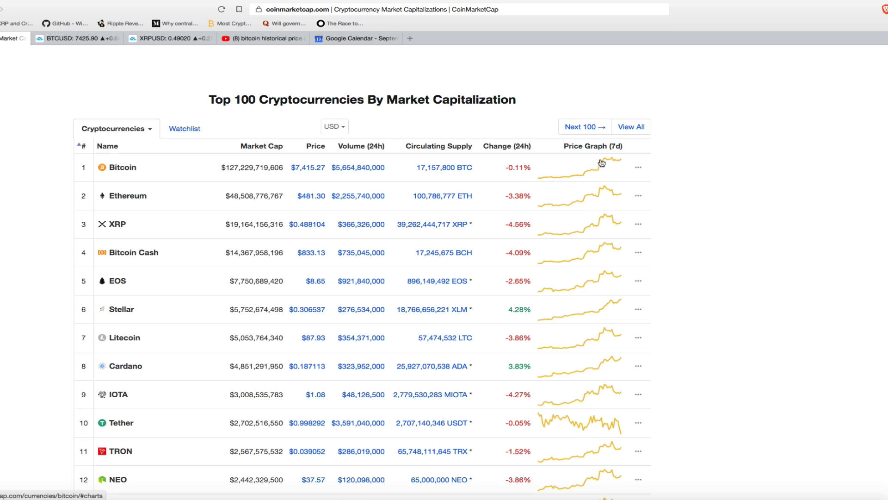
pyautogui.moveTo(622, 186)
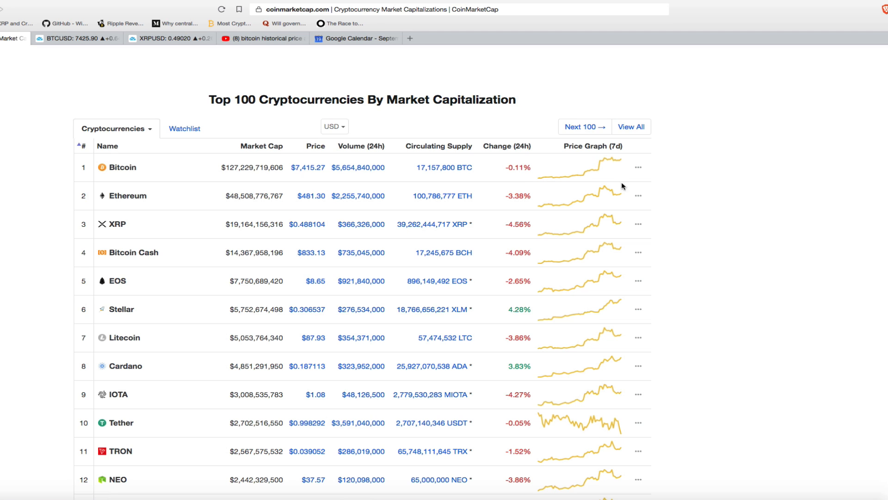
pyautogui.moveTo(570, 174)
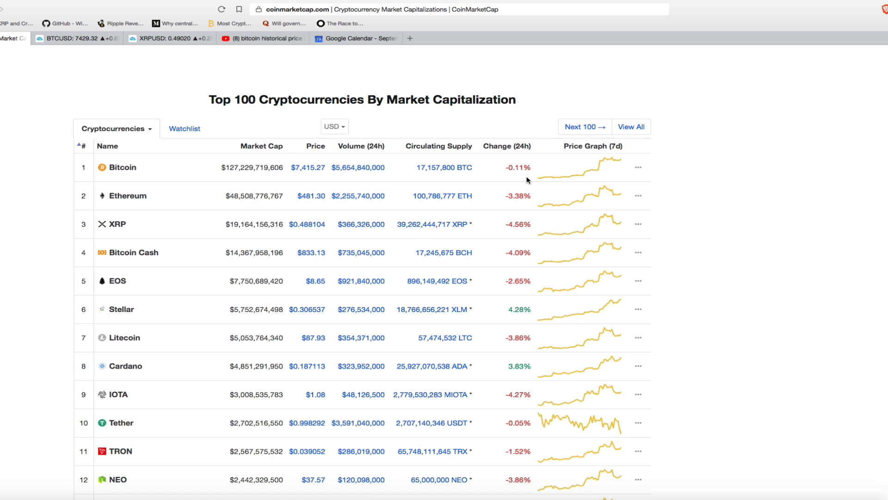
pyautogui.scroll(-3)
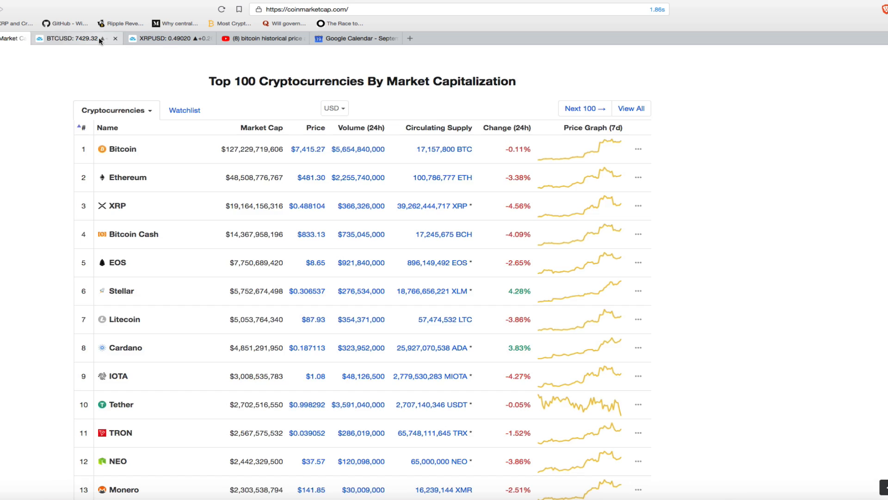
# Review BTCUSD on the 1-day interval, check the XRPUSD chart, then return to BTCUSD.
pyautogui.click(77, 38)
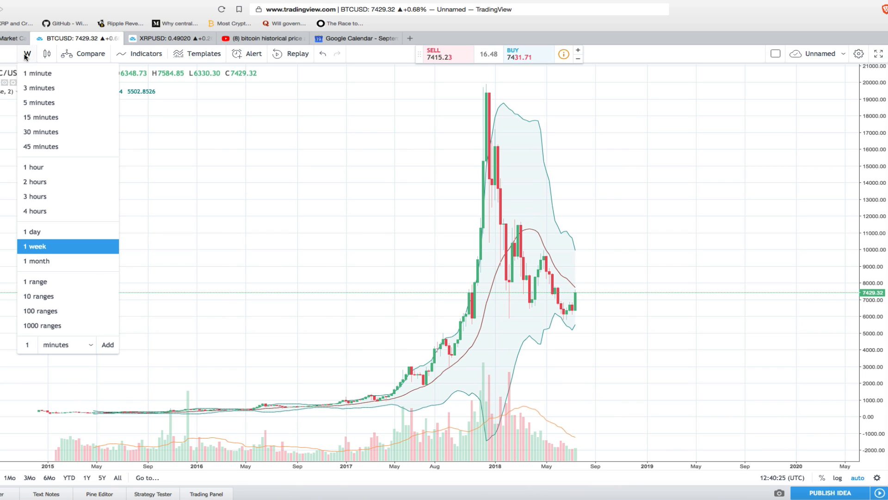
pyautogui.click(31, 231)
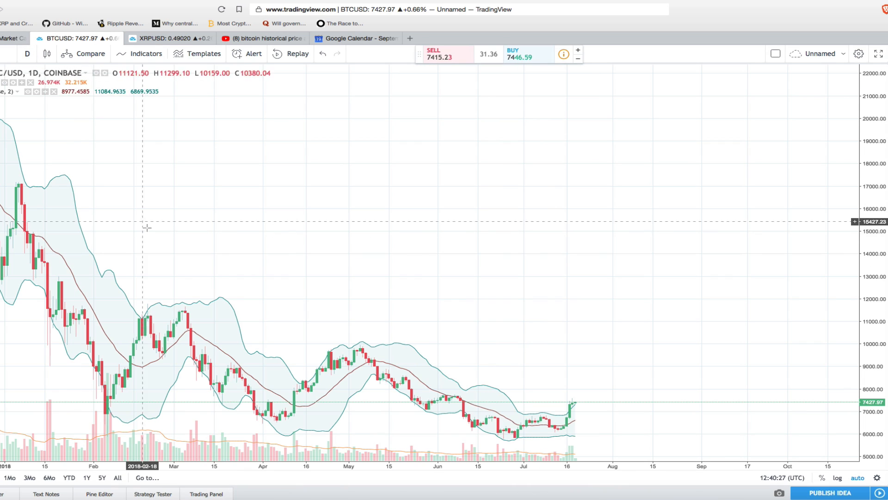
pyautogui.moveTo(558, 410)
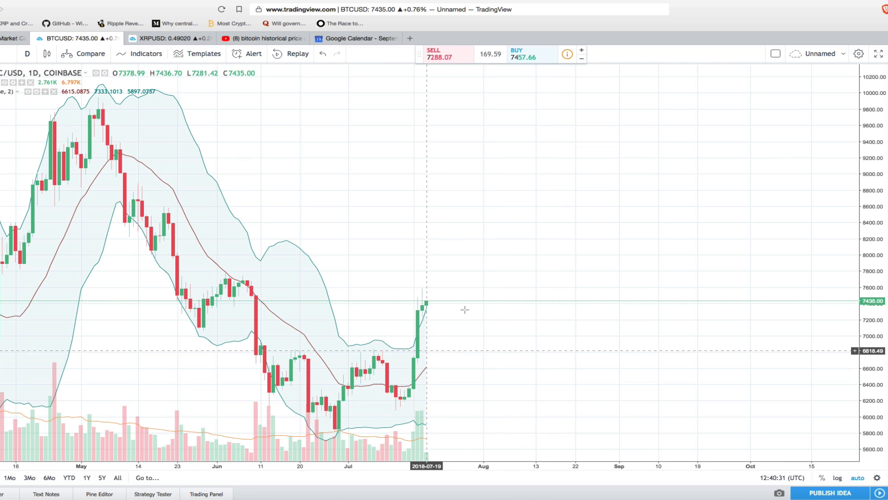
pyautogui.moveTo(434, 317)
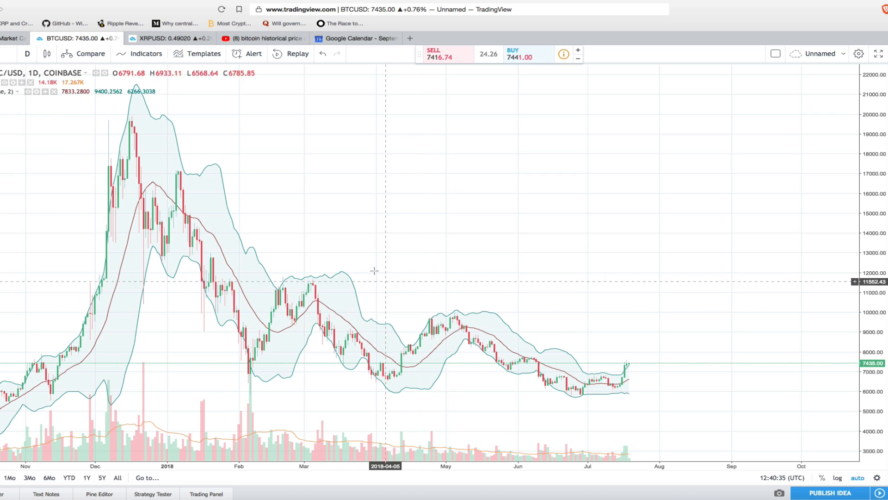
pyautogui.click(168, 38)
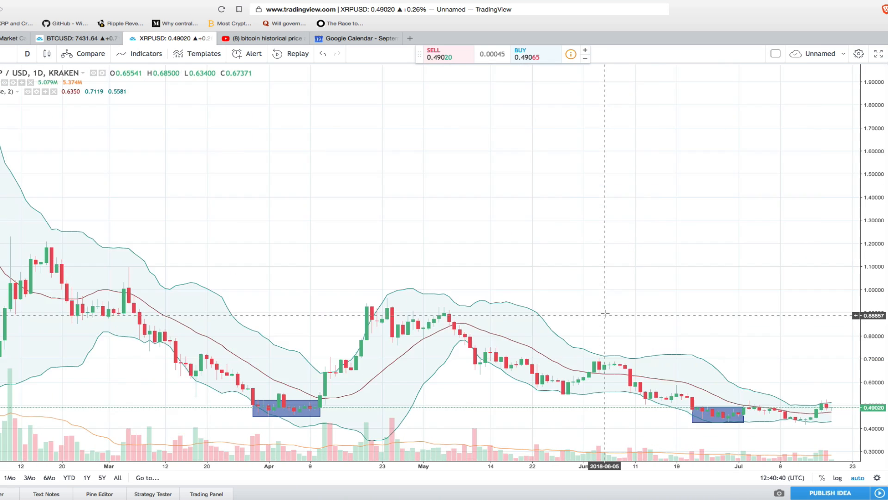
pyautogui.scroll(-3)
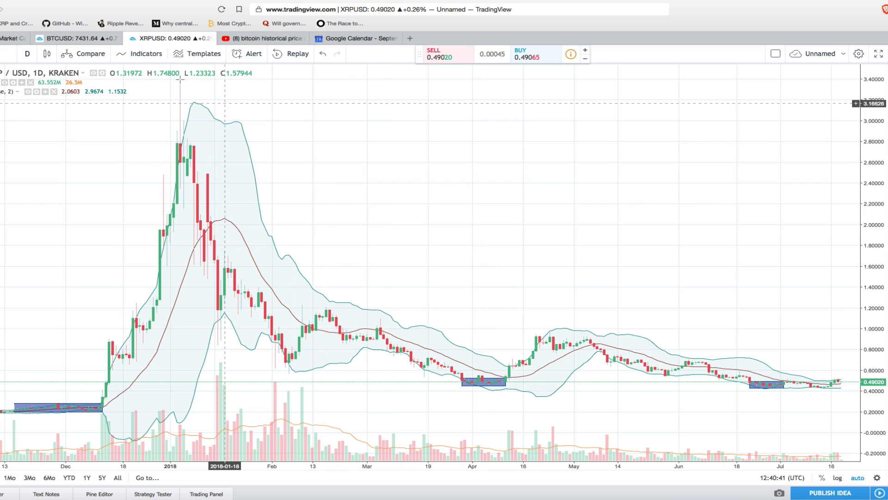
pyautogui.click(77, 38)
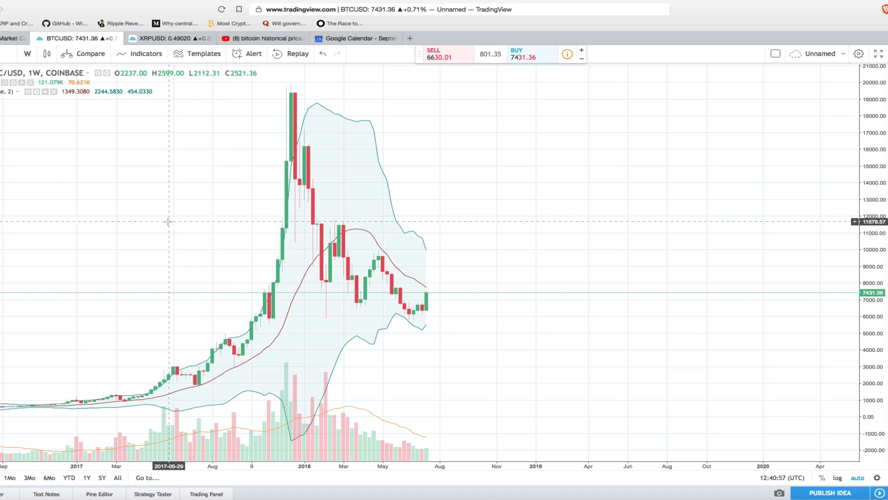
# Switch from the TradingView chart back to the CoinMarketCap Top 100 list.
pyautogui.click(11, 38)
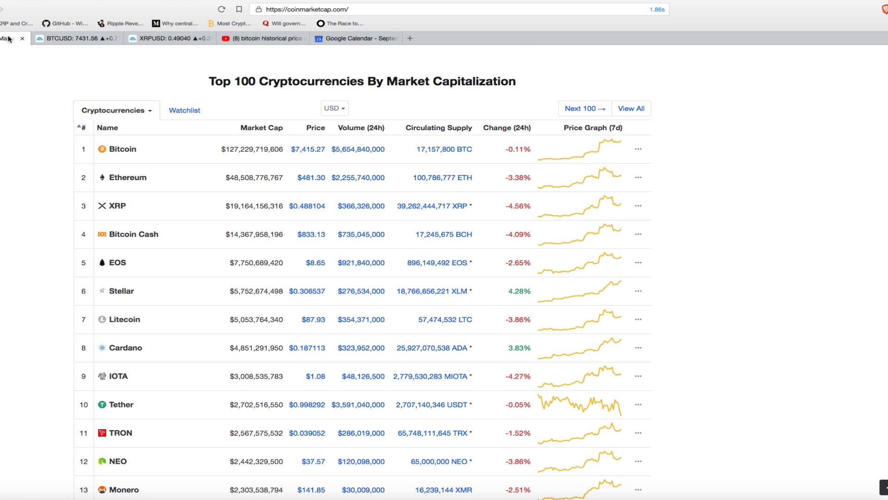
# Bring up the 'bitcoin historical price action is pure art' video.
pyautogui.click(261, 38)
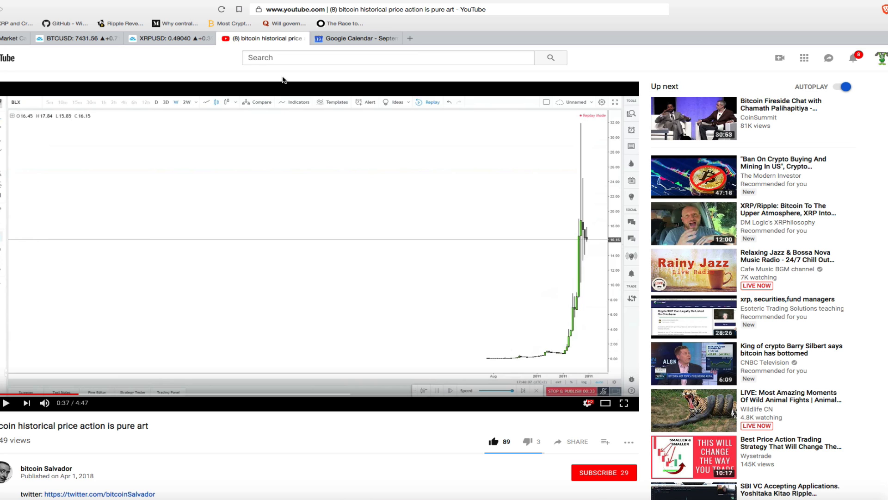
pyautogui.moveTo(412, 81)
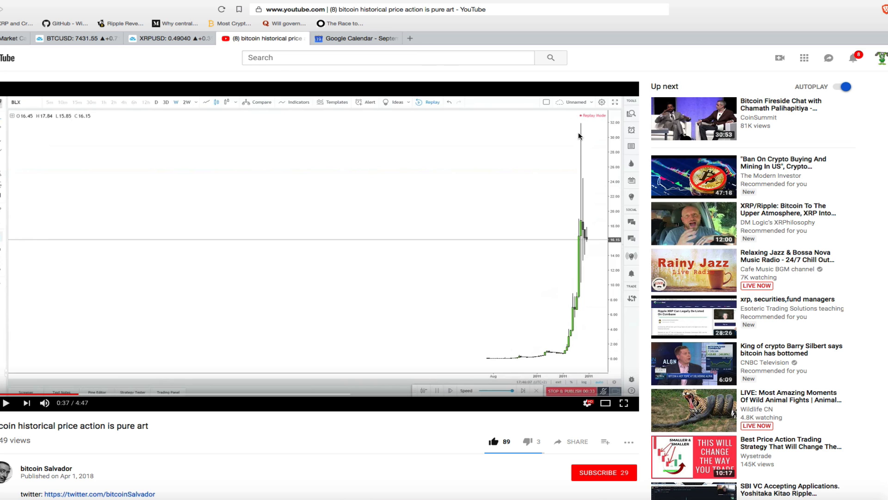
pyautogui.moveTo(503, 339)
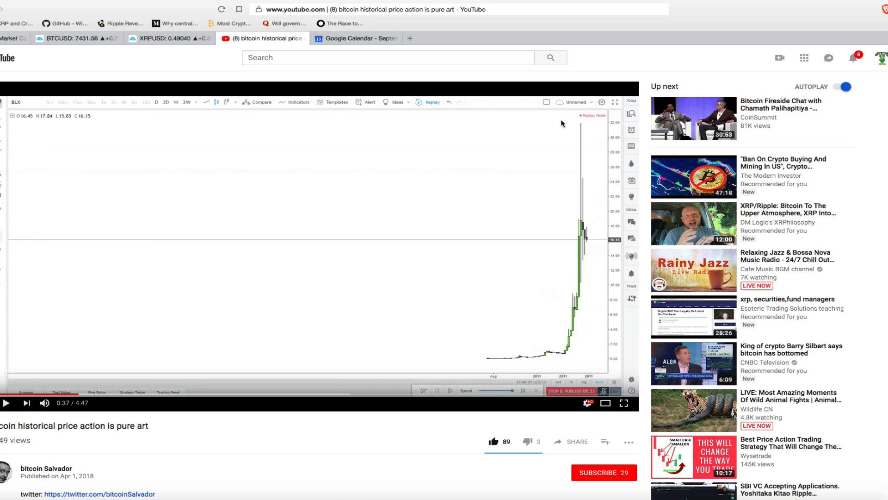
pyautogui.moveTo(444, 198)
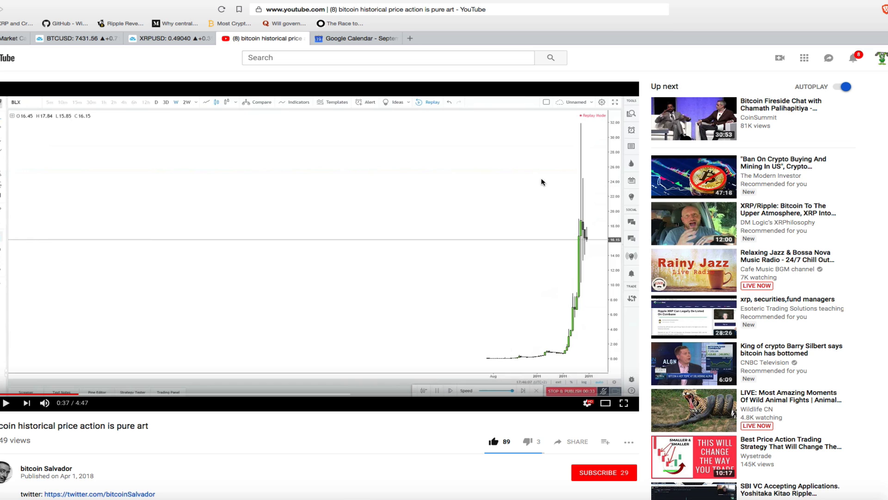
pyautogui.moveTo(584, 125)
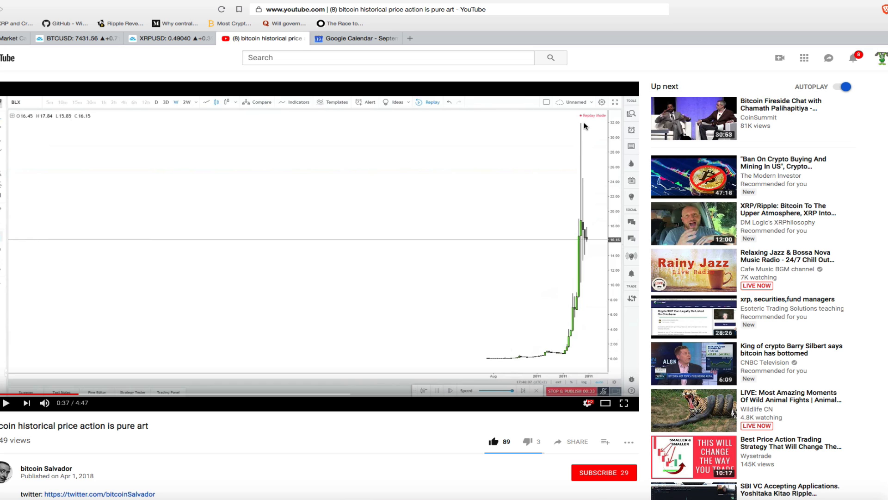
pyautogui.moveTo(378, 299)
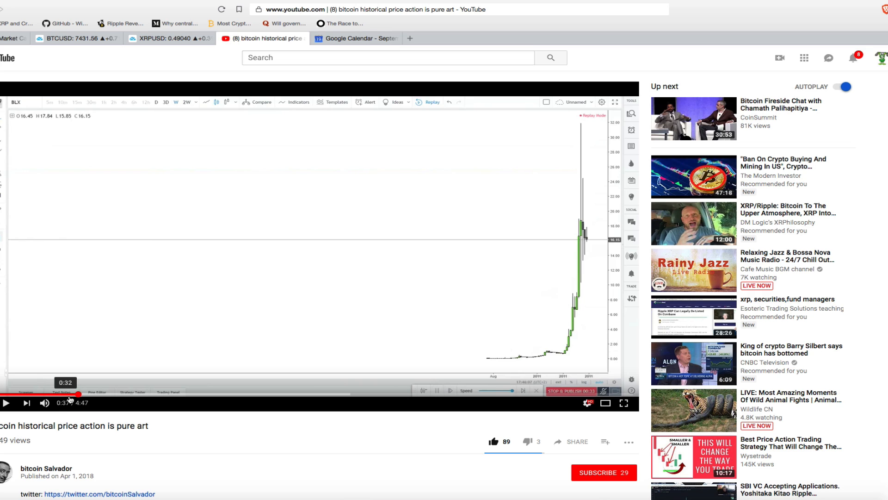
# Seek the bitcoin price history video ahead to the chart's early climb and first spike.
pyautogui.moveTo(65, 395); pyautogui.dragTo(96, 395)
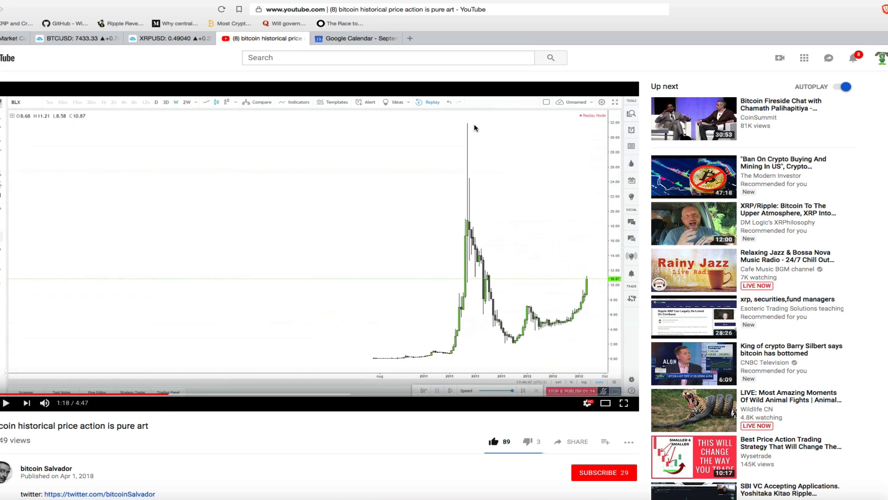
pyautogui.moveTo(501, 127)
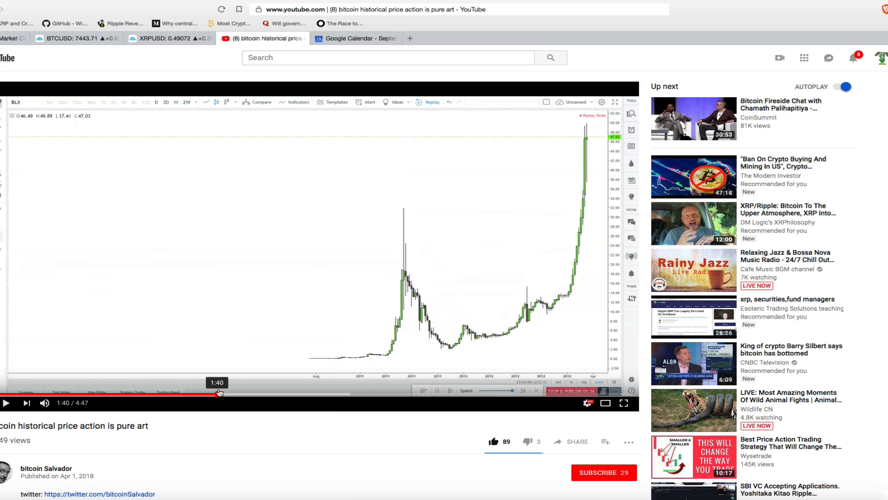
pyautogui.moveTo(579, 209)
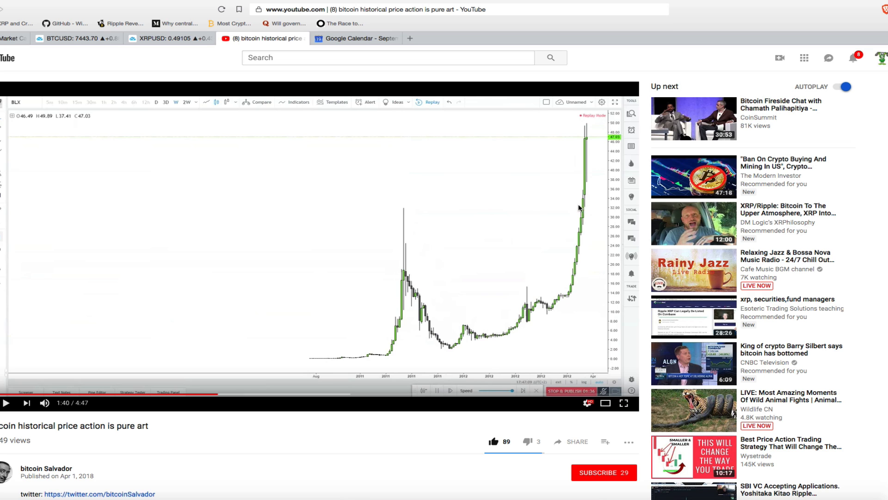
pyautogui.moveTo(587, 208)
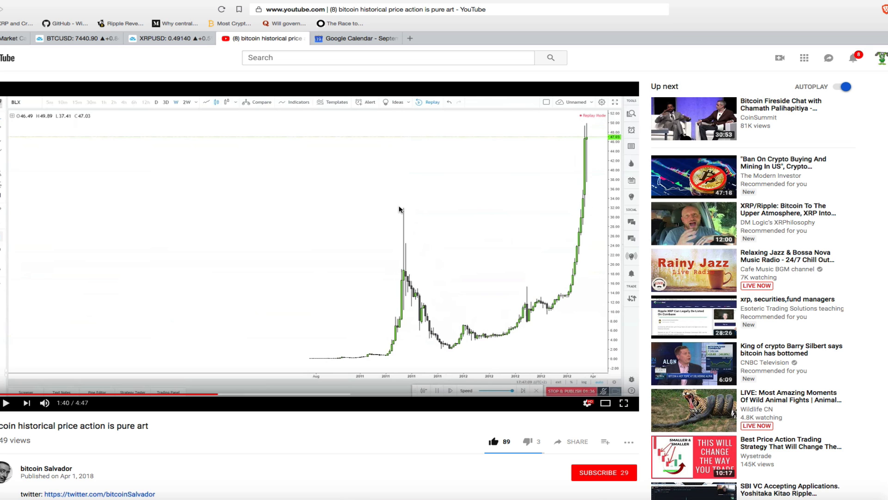
pyautogui.moveTo(583, 211)
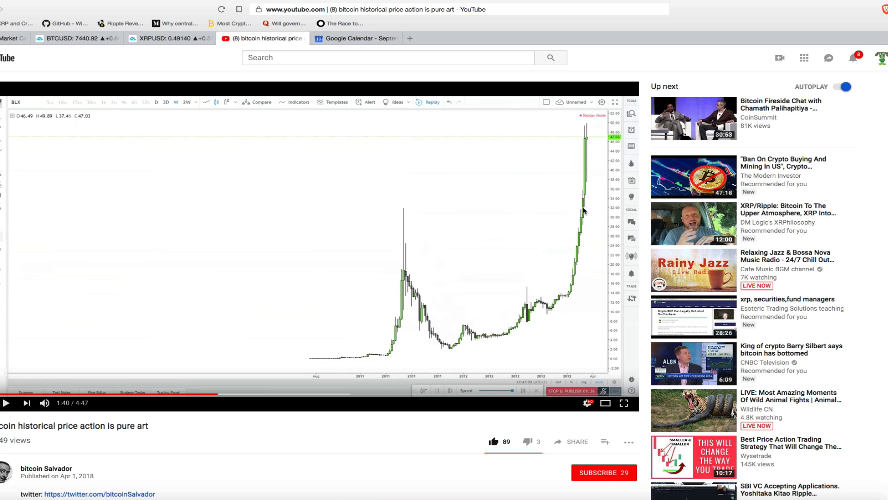
pyautogui.moveTo(410, 293)
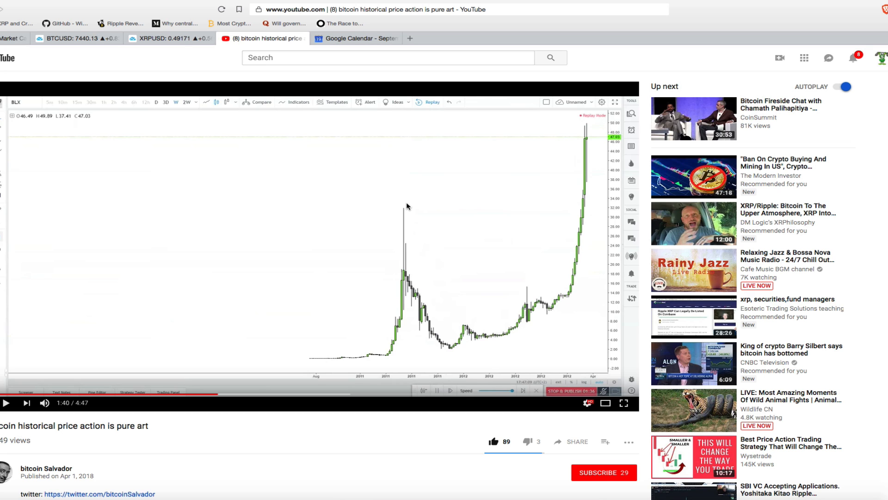
pyautogui.moveTo(415, 255)
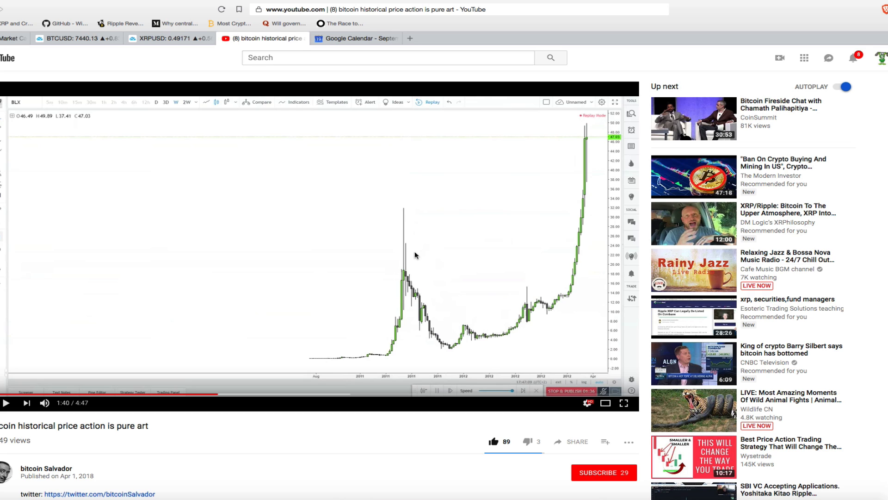
pyautogui.moveTo(438, 314)
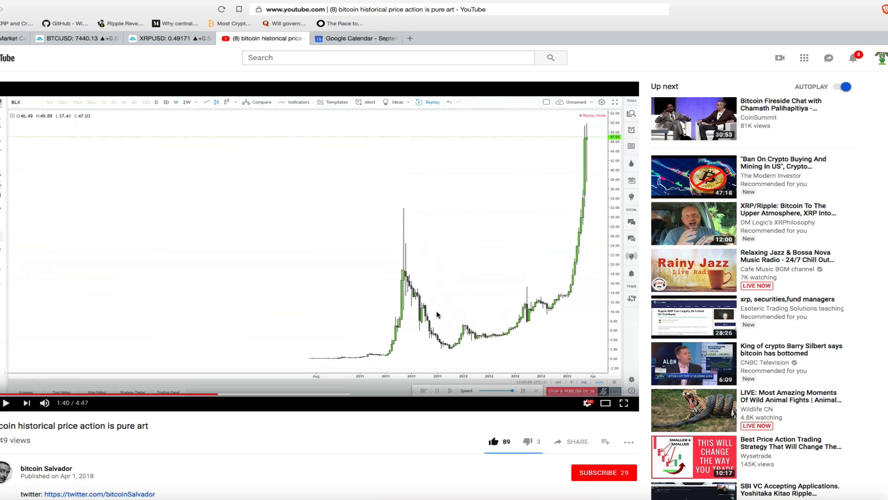
pyautogui.moveTo(417, 206)
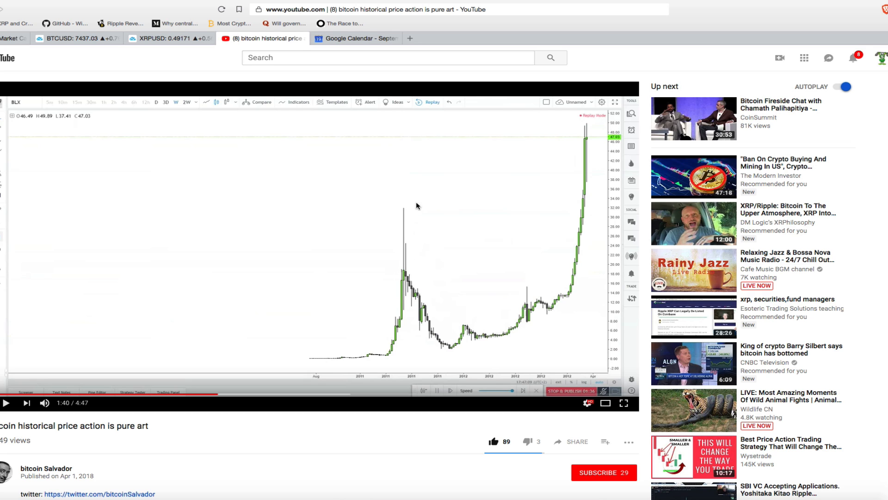
pyautogui.moveTo(507, 329)
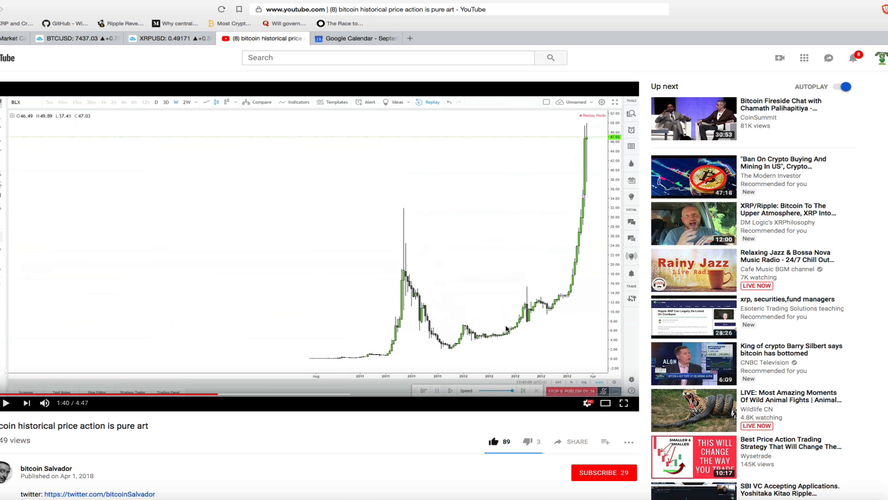
pyautogui.moveTo(542, 311)
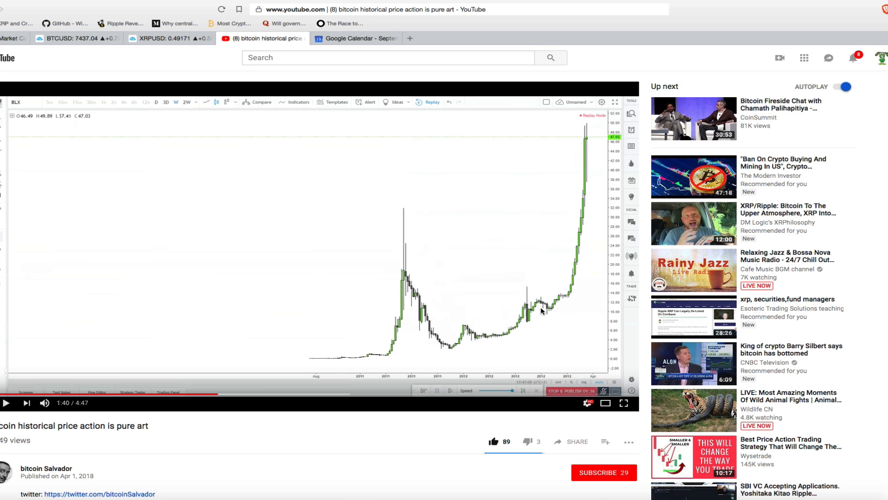
pyautogui.moveTo(410, 216)
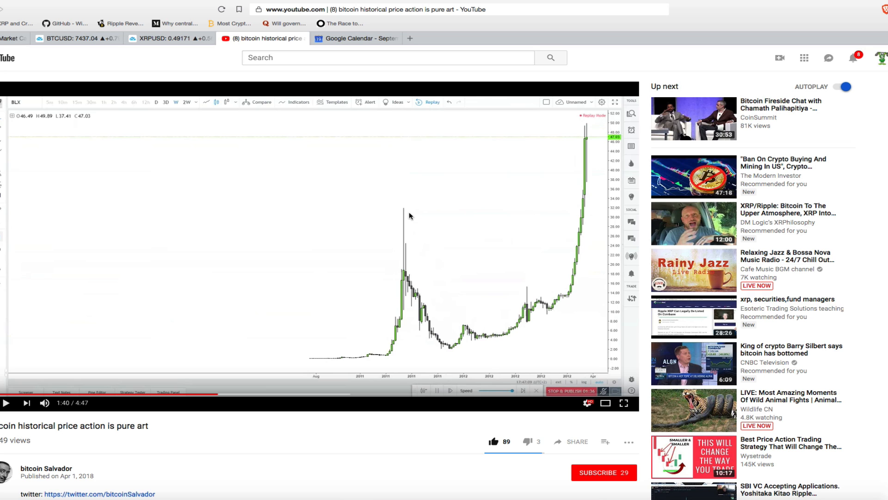
pyautogui.moveTo(575, 203)
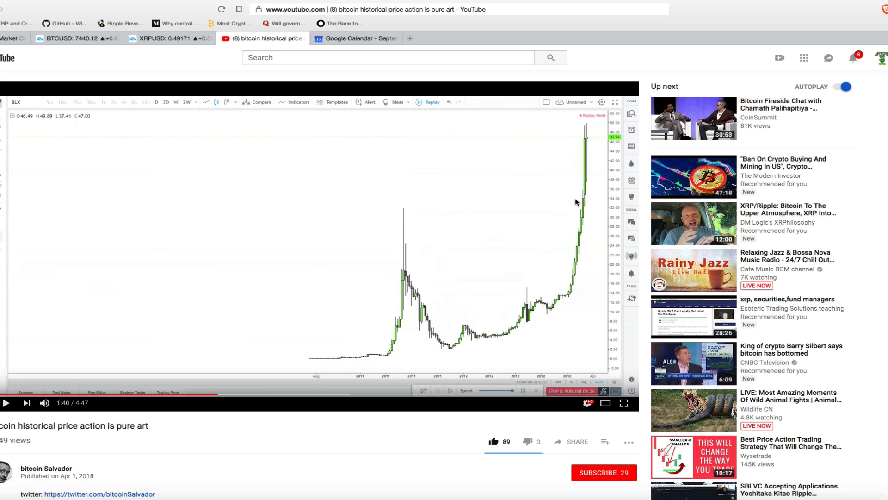
pyautogui.moveTo(587, 208)
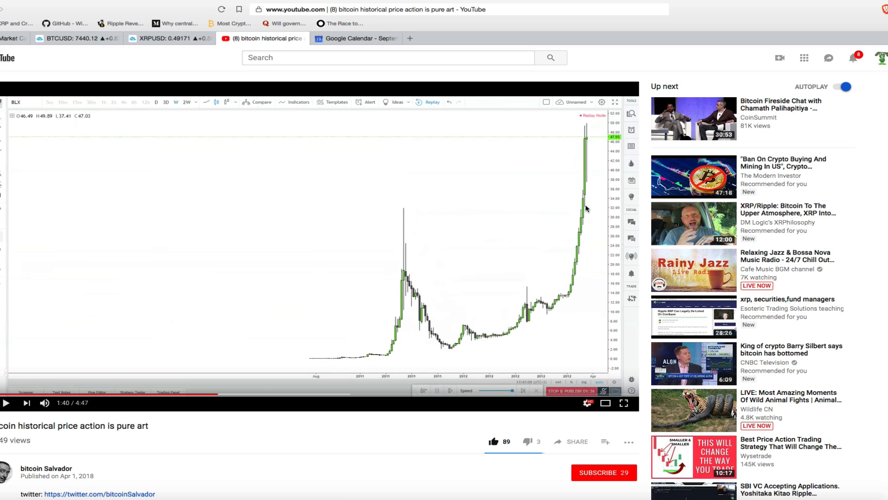
pyautogui.moveTo(564, 271)
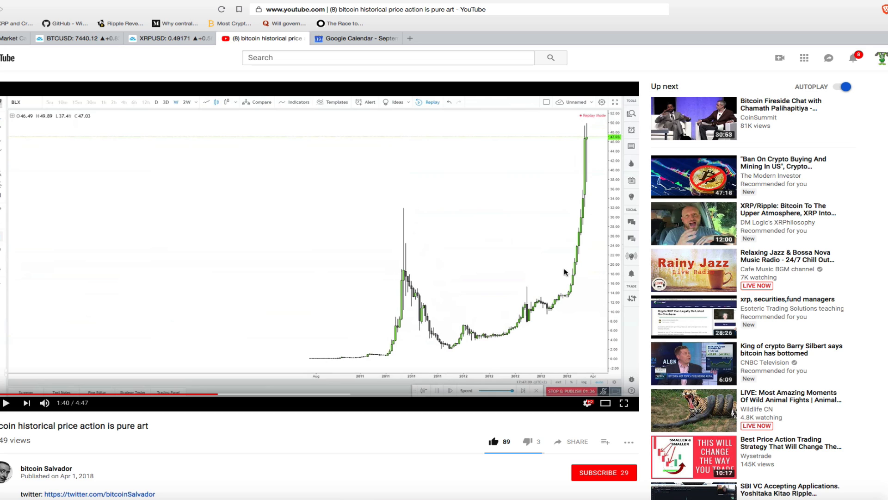
pyautogui.moveTo(595, 214)
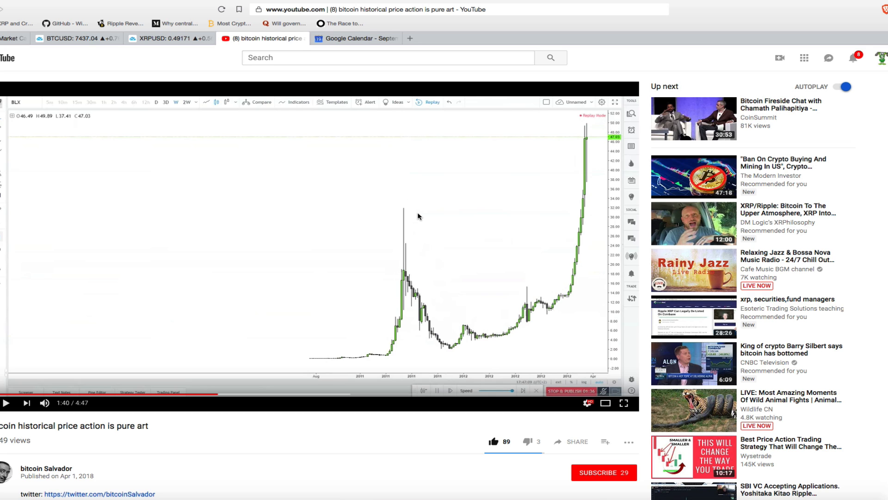
pyautogui.moveTo(436, 400)
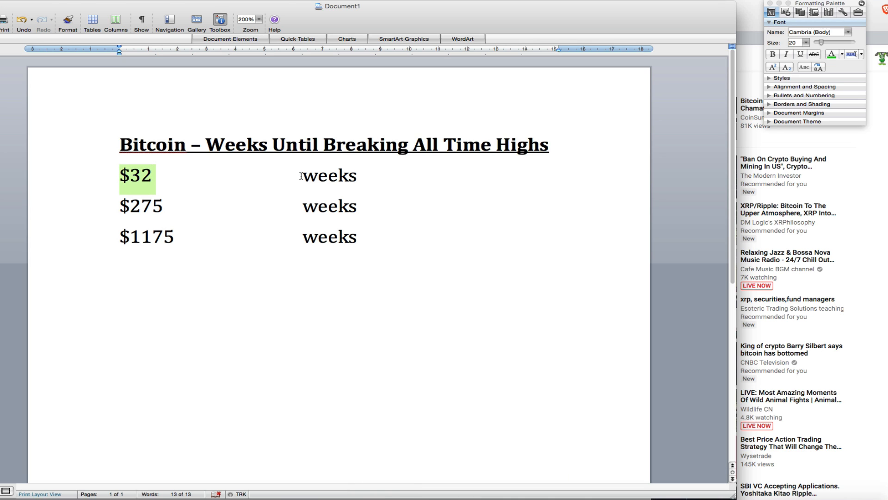
# Enter 90 weeks for the $32 all-time high line.
pyautogui.write('90')
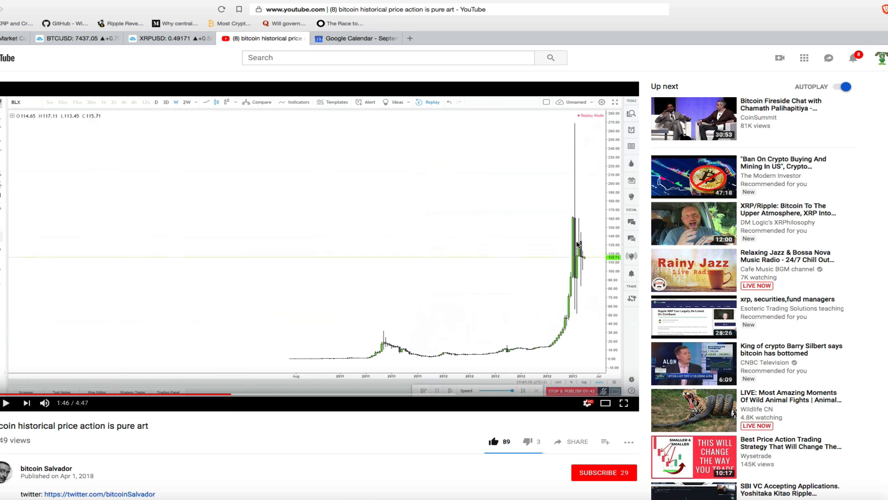
pyautogui.moveTo(578, 125)
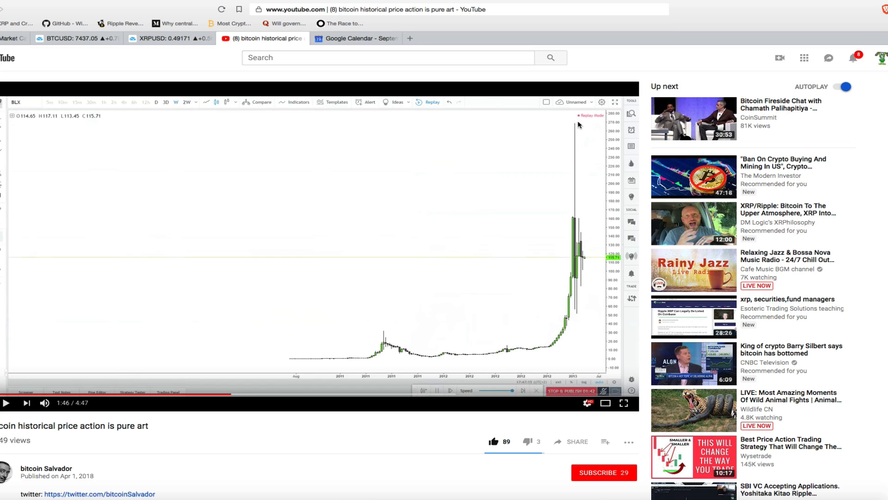
pyautogui.moveTo(581, 134)
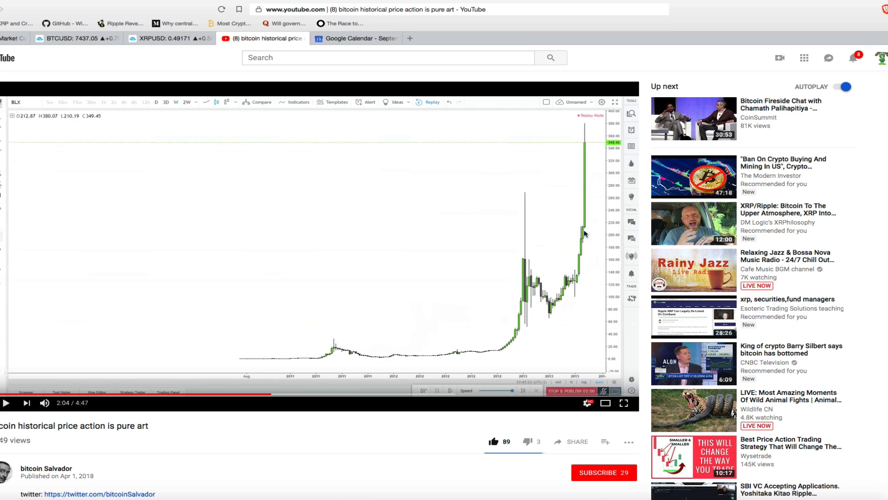
pyautogui.moveTo(523, 261)
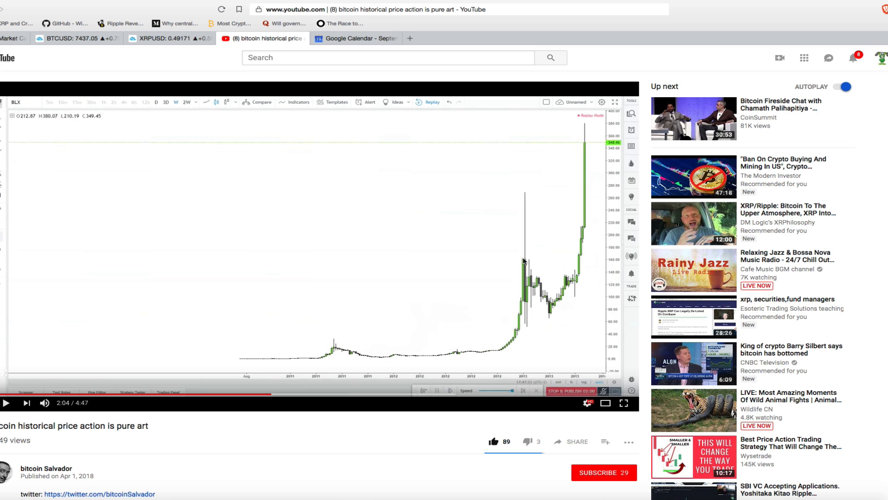
pyautogui.moveTo(521, 195)
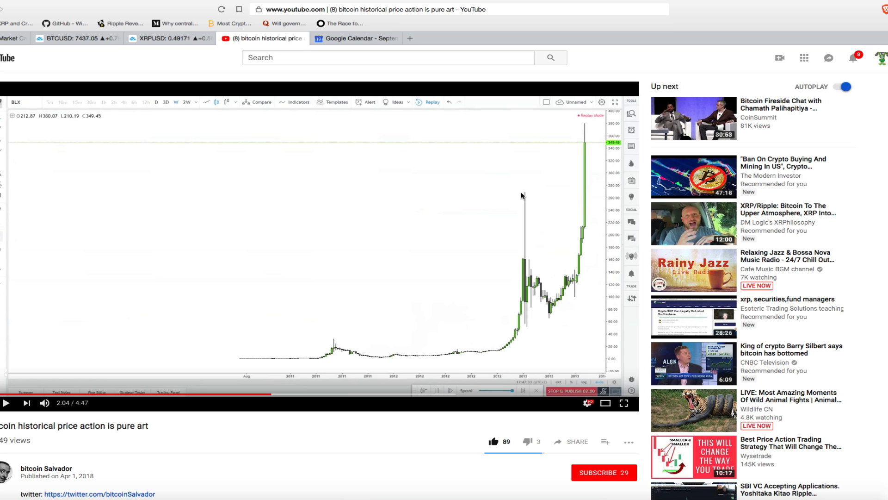
pyautogui.moveTo(533, 196)
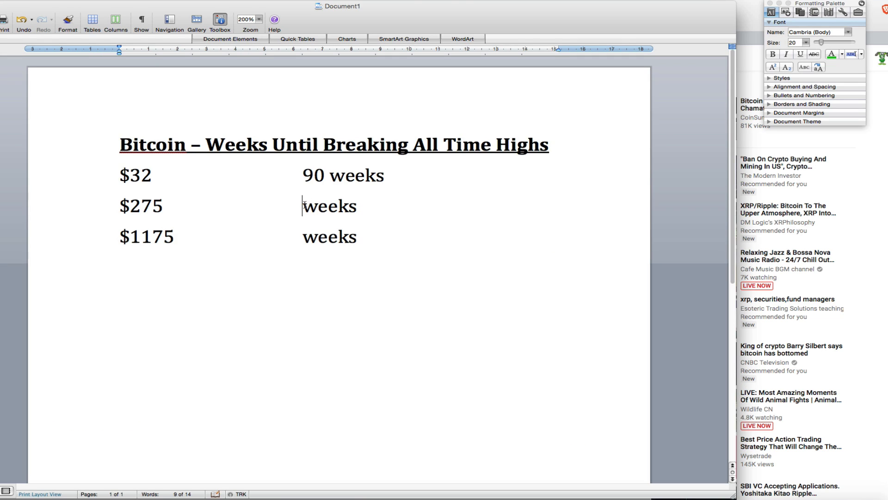
# Enter 30 weeks for the $275 high, then bring the price history video back to front.
pyautogui.write('30')
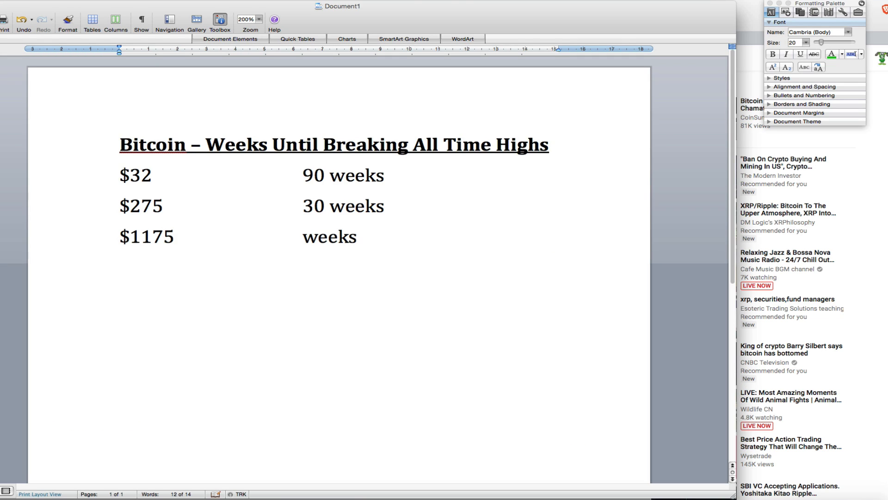
pyautogui.click(328, 205)
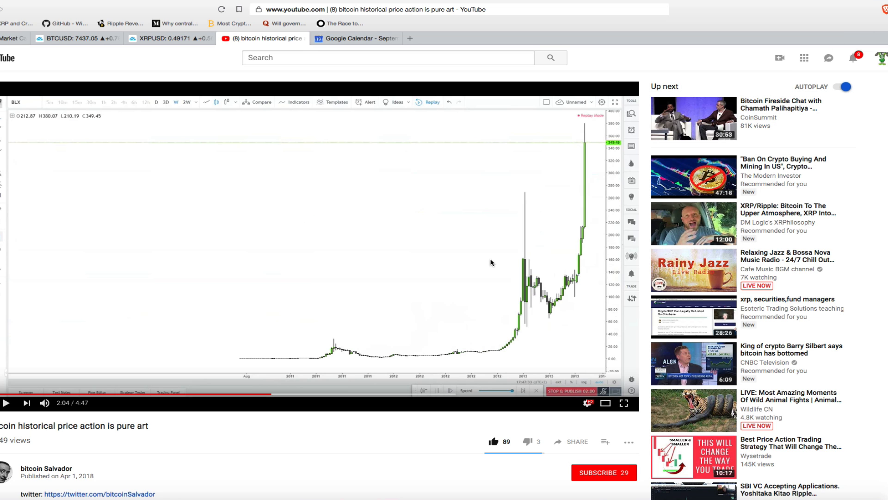
# Seek the bitcoin video to about 3:11 and pause on the 2013 spike and decline.
pyautogui.click(281, 395)
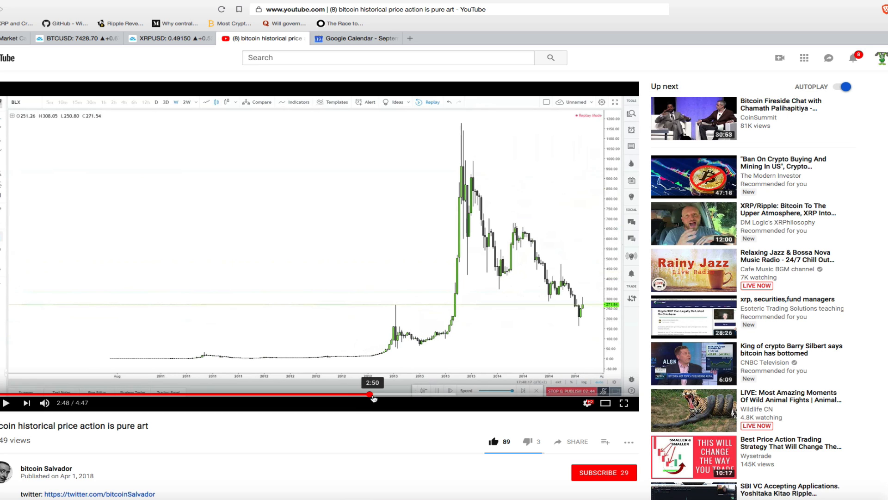
pyautogui.moveTo(371, 395); pyautogui.dragTo(395, 395)
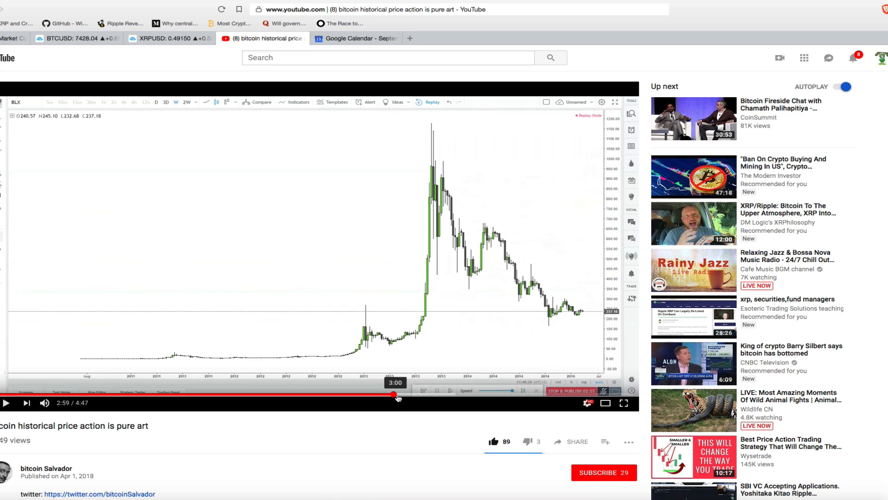
pyautogui.moveTo(395, 395); pyautogui.dragTo(416, 395)
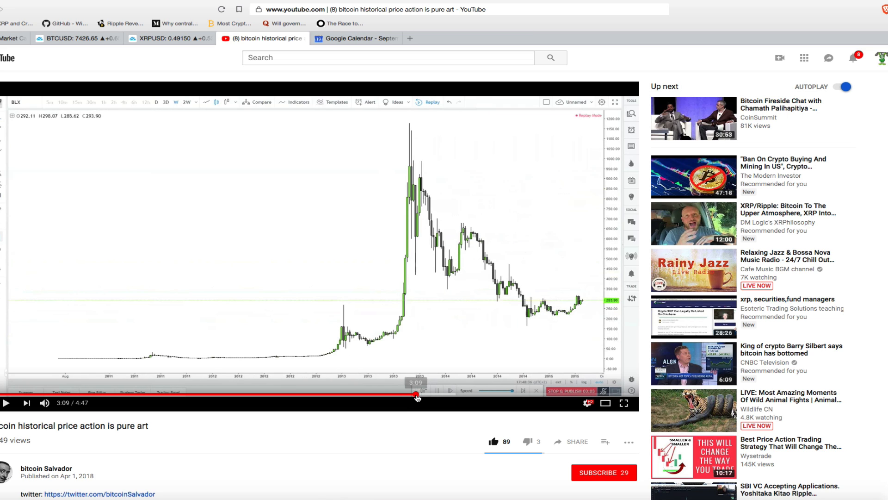
pyautogui.click(314, 246)
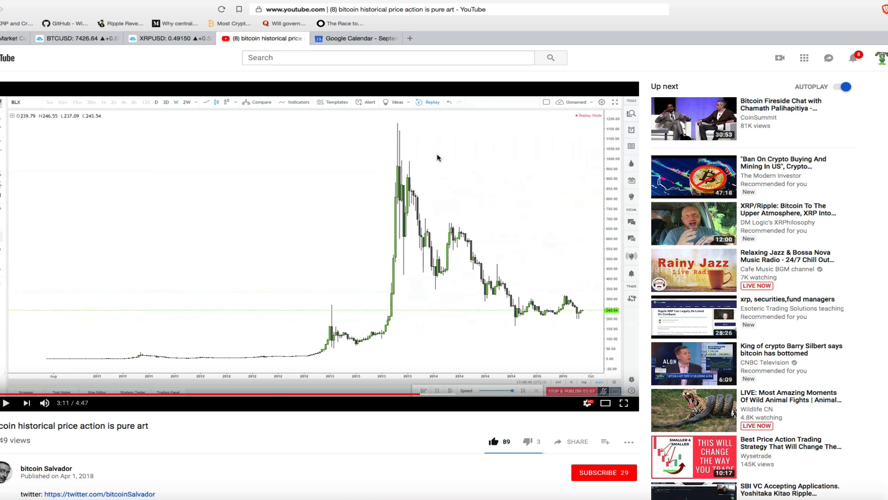
pyautogui.moveTo(396, 126)
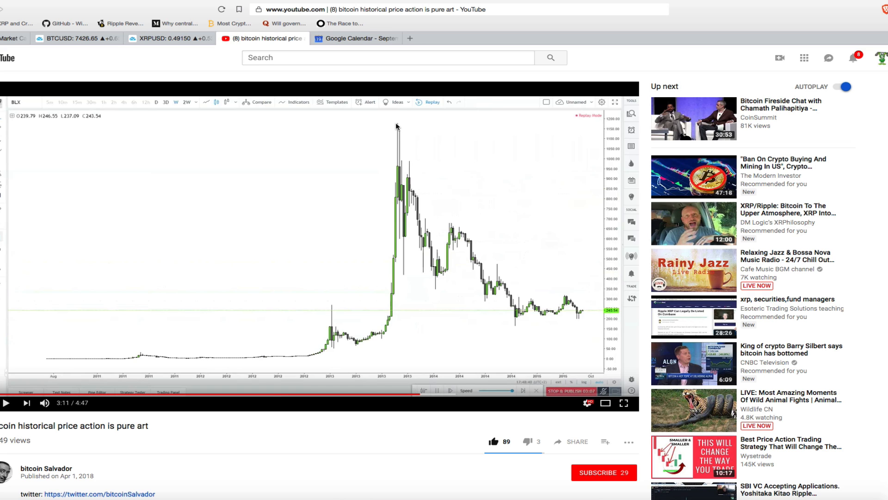
pyautogui.moveTo(404, 126)
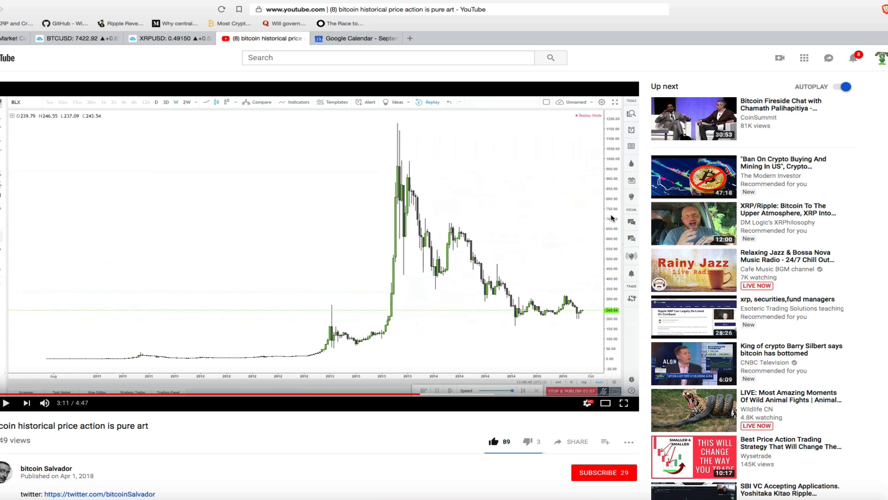
pyautogui.moveTo(301, 398)
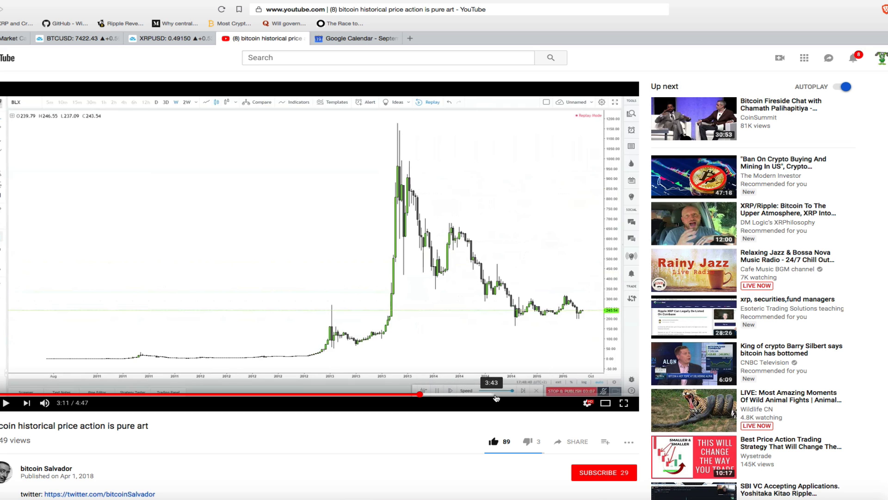
pyautogui.moveTo(538, 397)
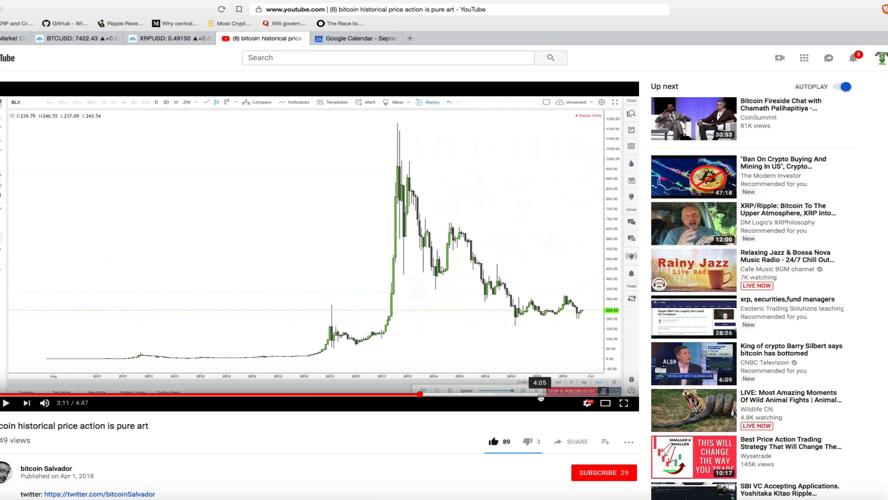
# Advance the video to 4:09 and pause where price climbs past the earlier $1175 high.
pyautogui.moveTo(537, 394); pyautogui.dragTo(475, 394)
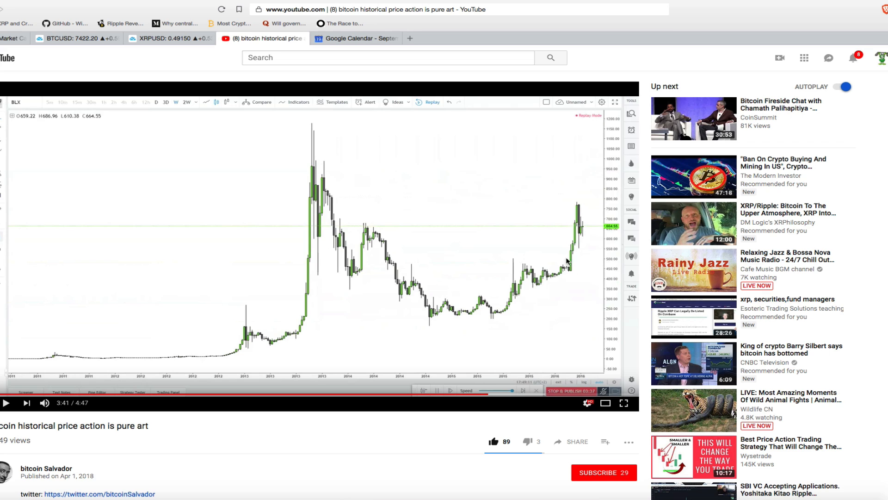
pyautogui.moveTo(513, 390); pyautogui.dragTo(507, 394)
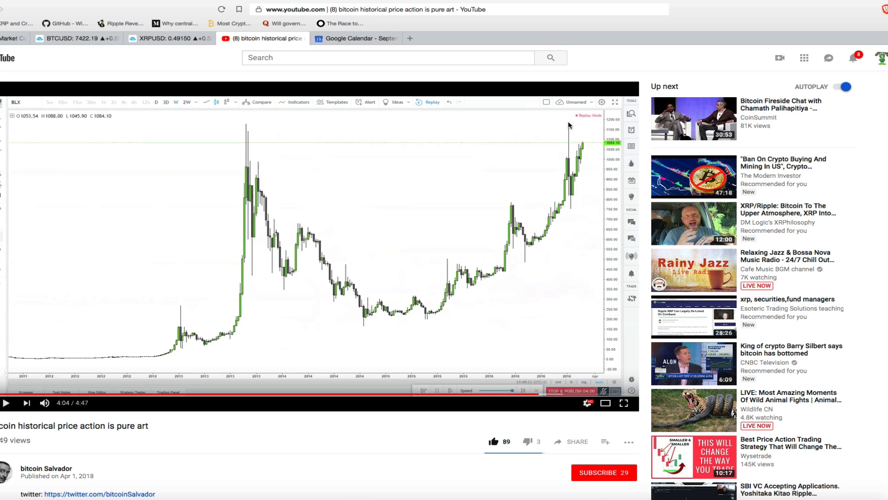
pyautogui.moveTo(568, 127)
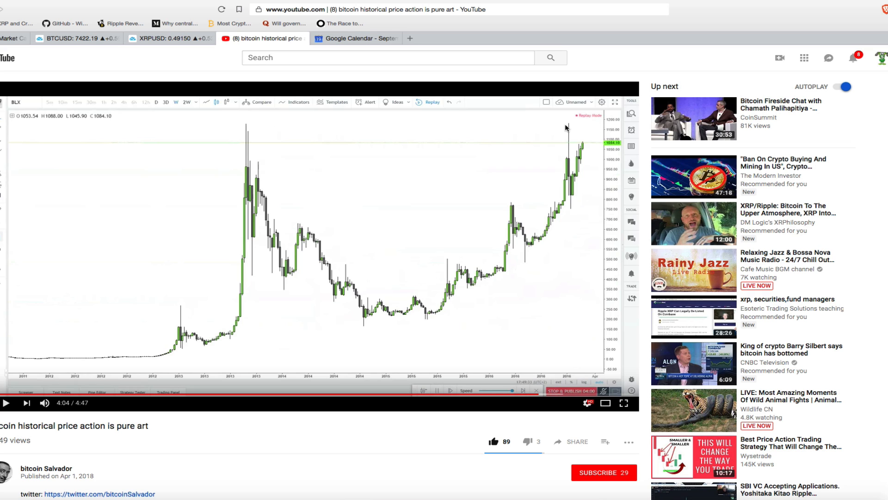
pyautogui.moveTo(246, 128)
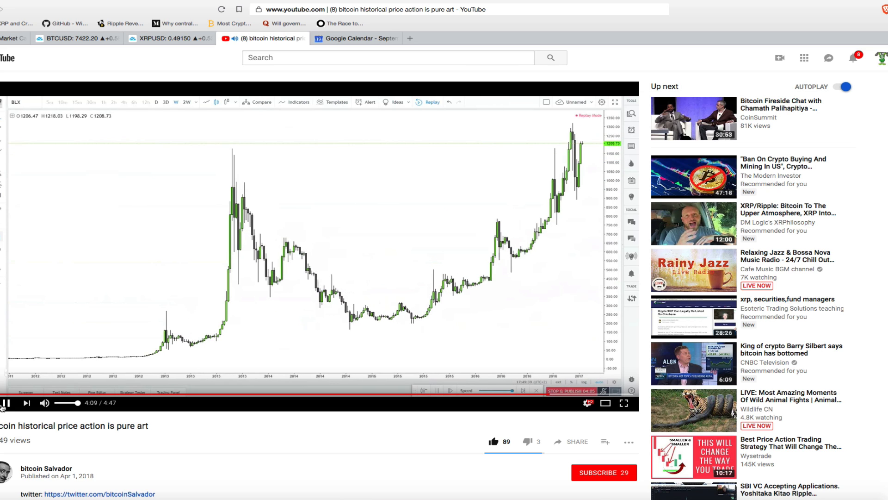
pyautogui.click(7, 403)
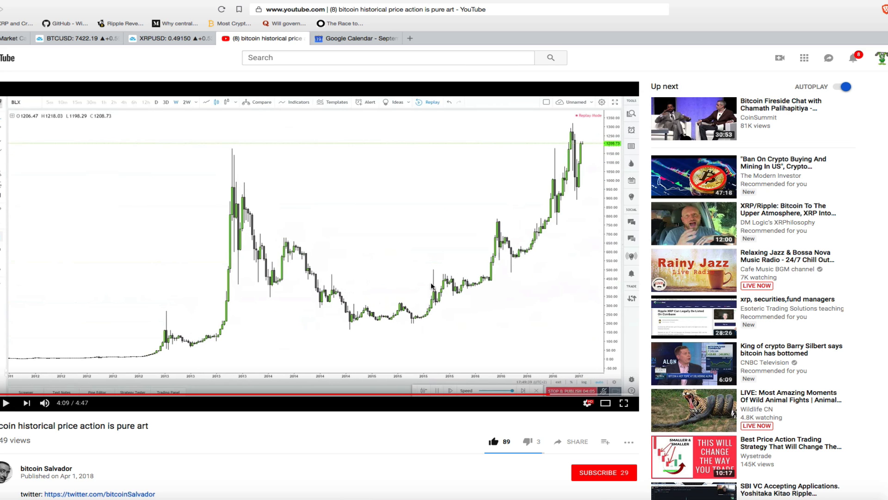
pyautogui.moveTo(571, 149)
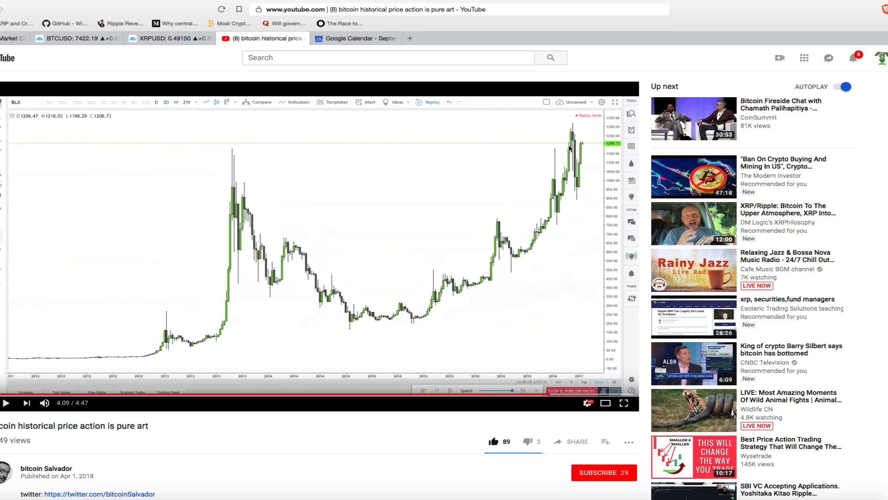
pyautogui.moveTo(301, 213)
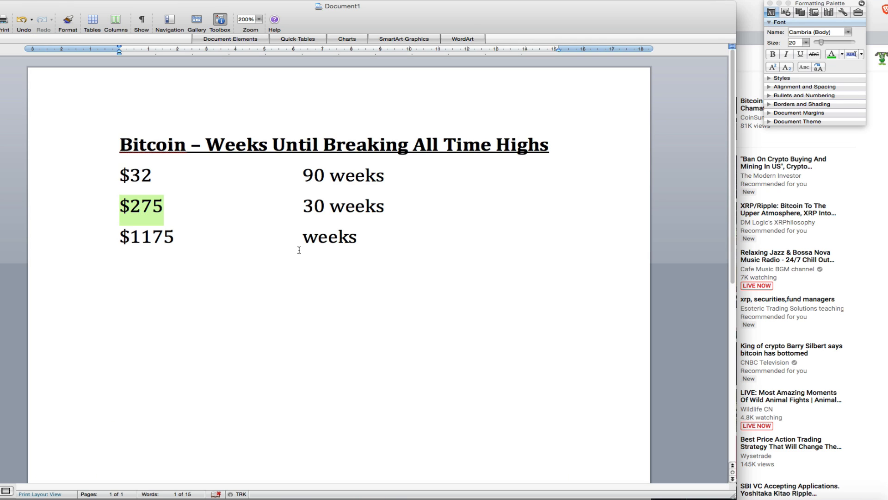
# Enter 162 weeks for $1175 and list the values 90 + 30 + 162, removing a stray equals sign.
pyautogui.write('162')
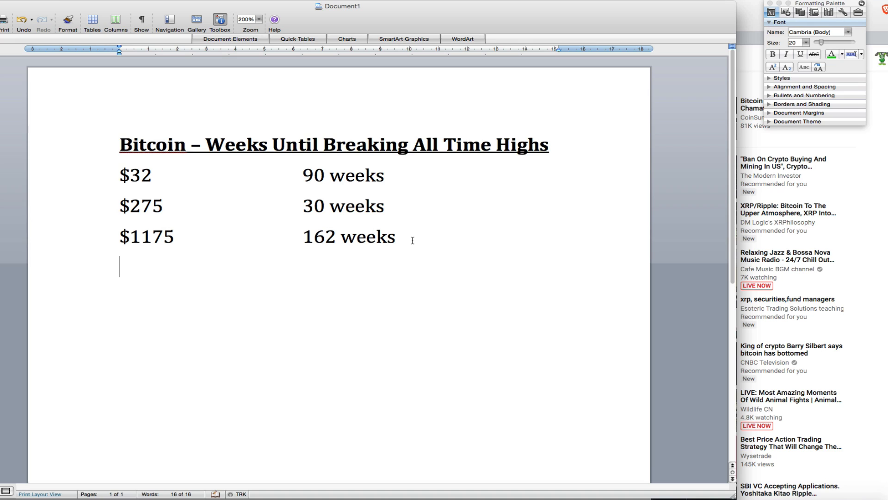
pyautogui.write('90 +')
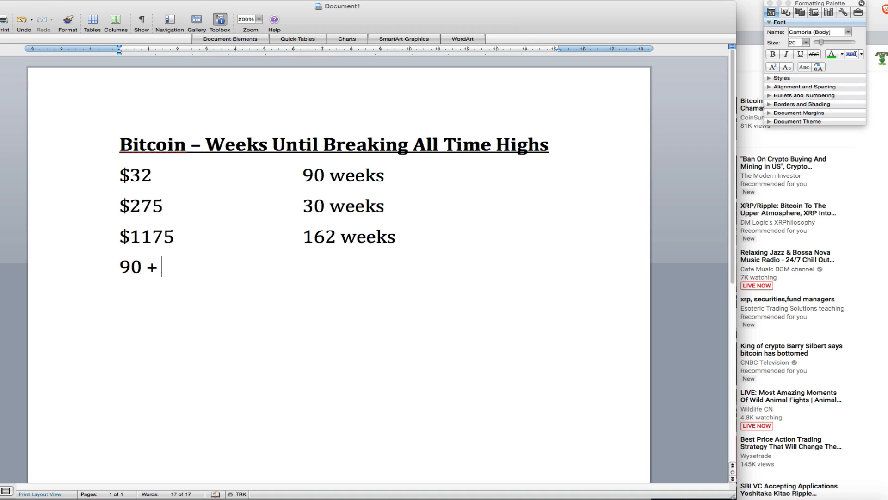
pyautogui.write('30 +')
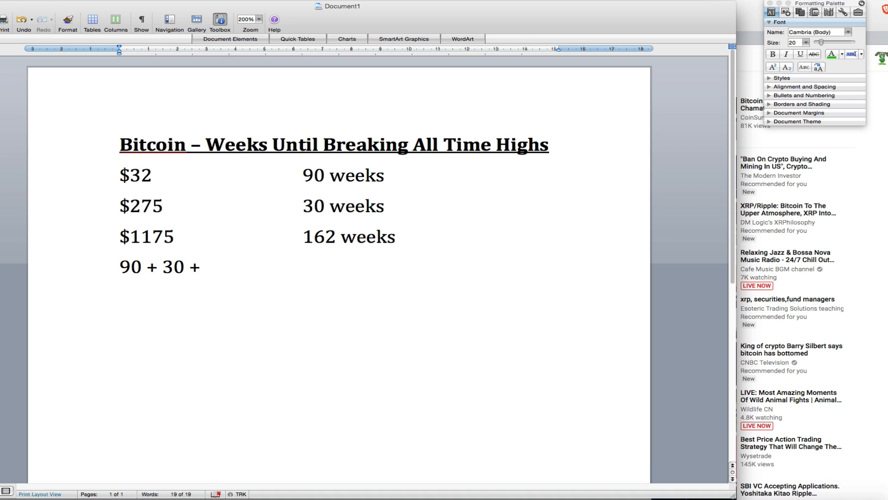
pyautogui.write('162')
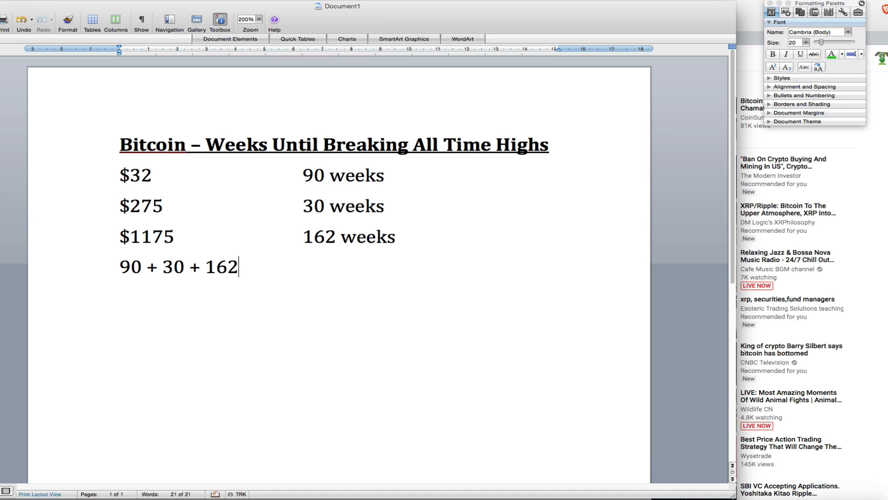
pyautogui.write('=')
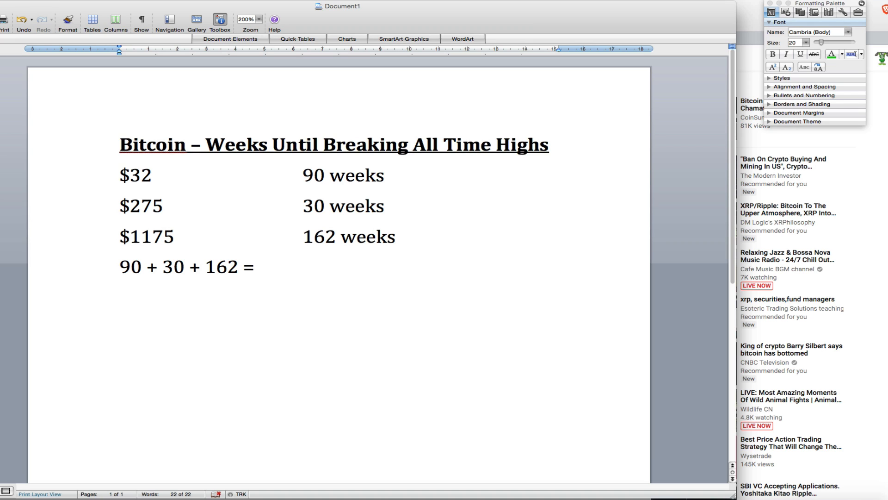
pyautogui.press('backspace')
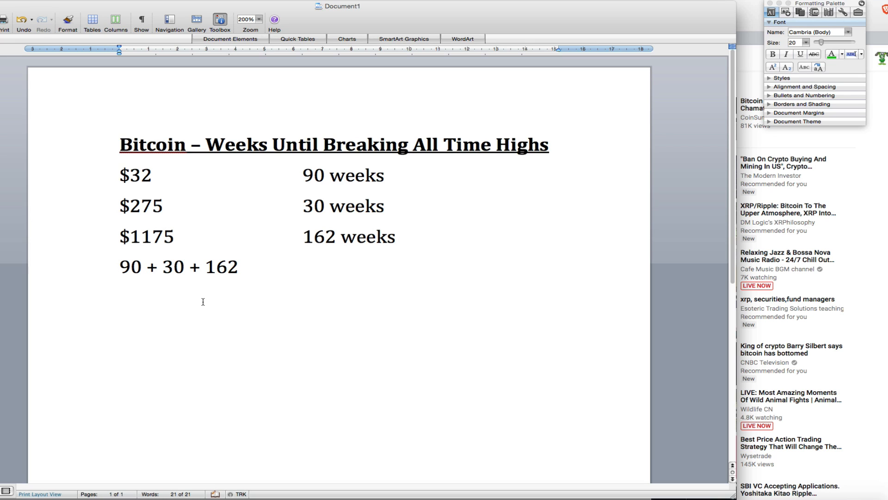
# Complete the average formula as (90 + 30 + 162) / 3 = 94.
pyautogui.write('(')
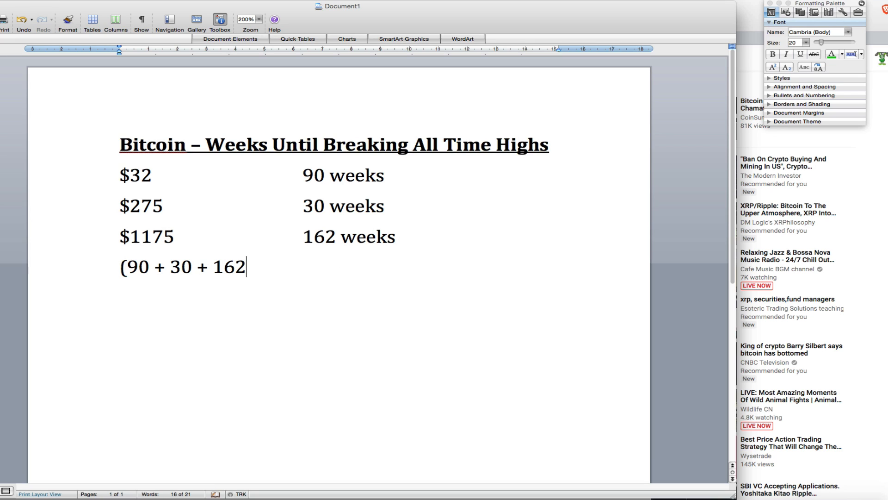
pyautogui.write(')')
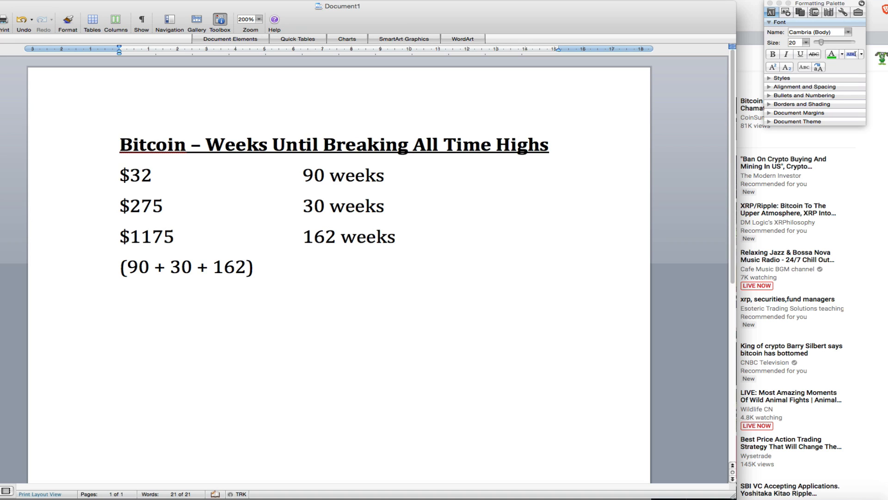
pyautogui.write('/')
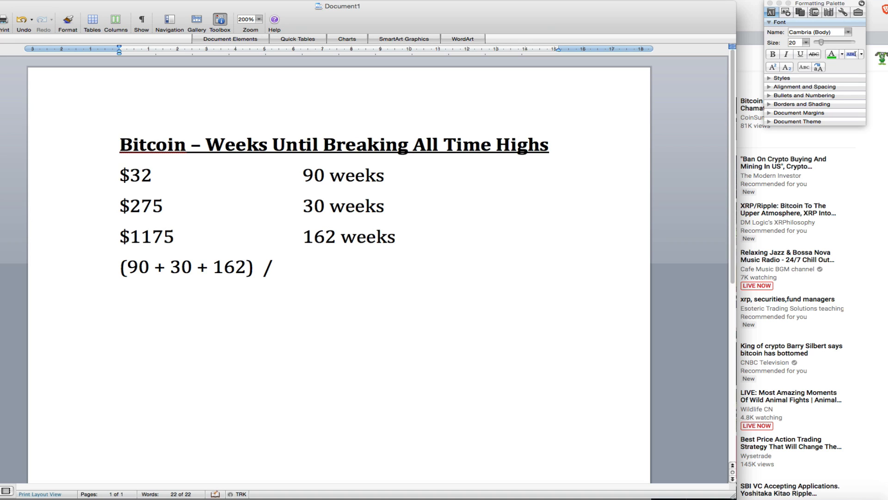
pyautogui.write('3')
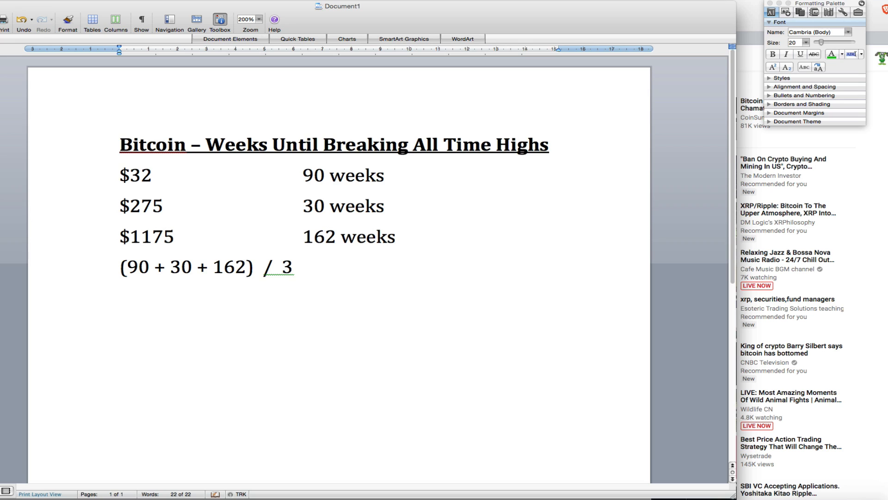
pyautogui.write('=')
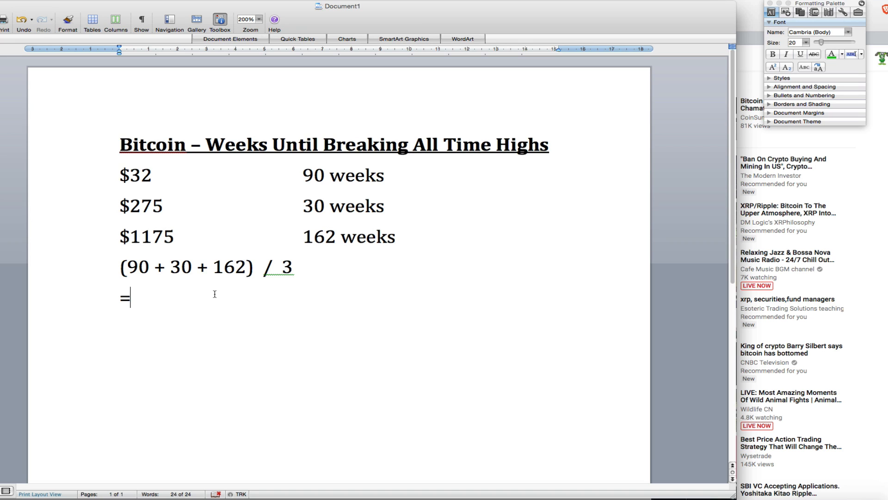
pyautogui.write('94')
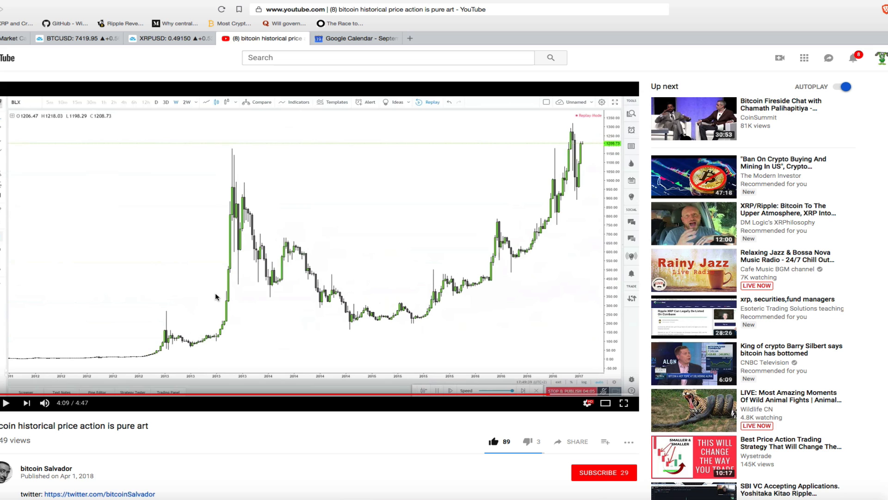
pyautogui.click(351, 38)
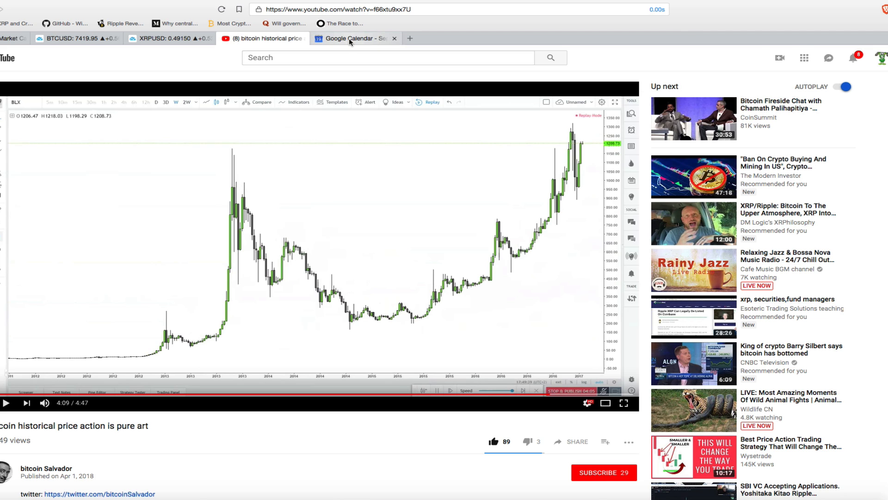
pyautogui.click(351, 38)
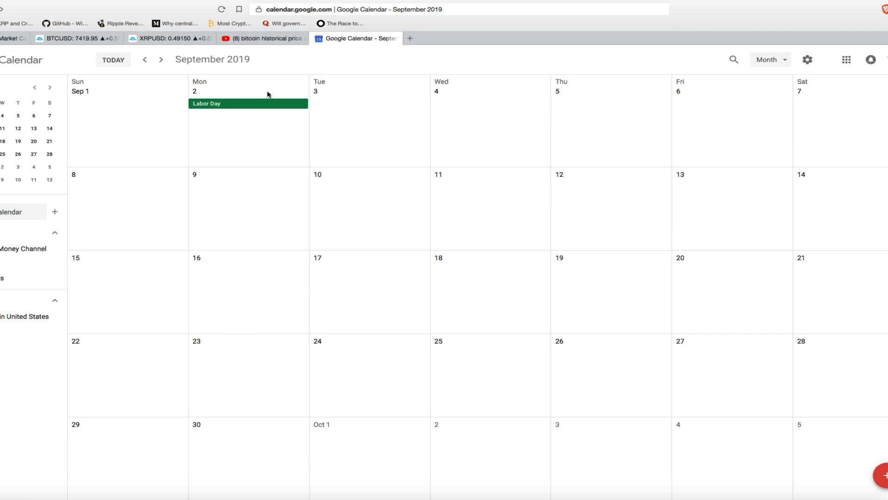
pyautogui.moveTo(223, 96)
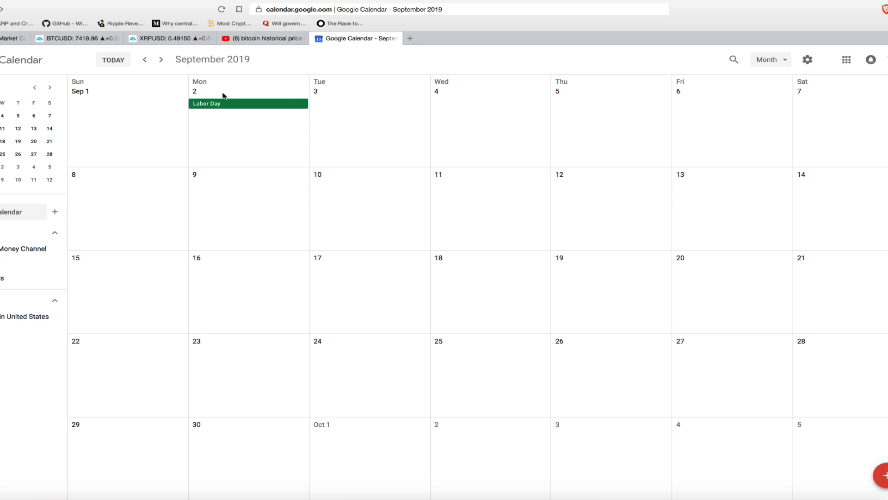
pyautogui.moveTo(233, 448)
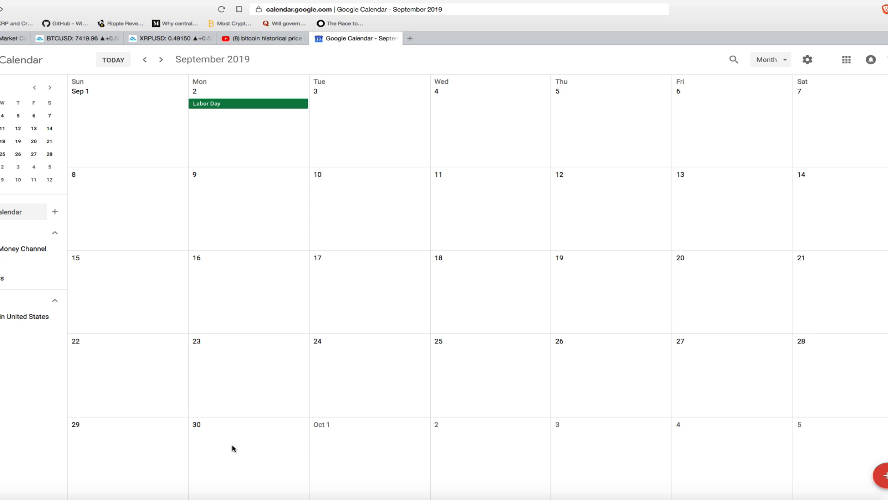
# Create and save the all-day event 'BITCOIN BREAKING HIGH DAY' on September 30, 2019.
pyautogui.click(233, 440)
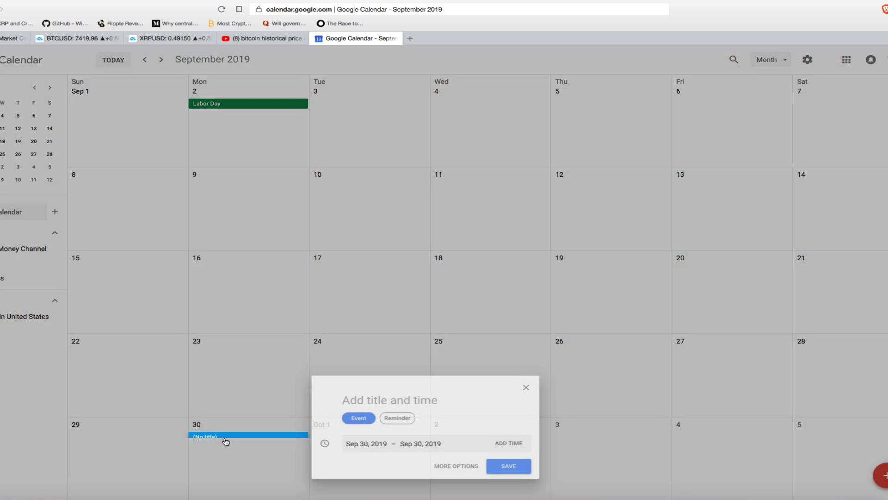
pyautogui.write('BIT')
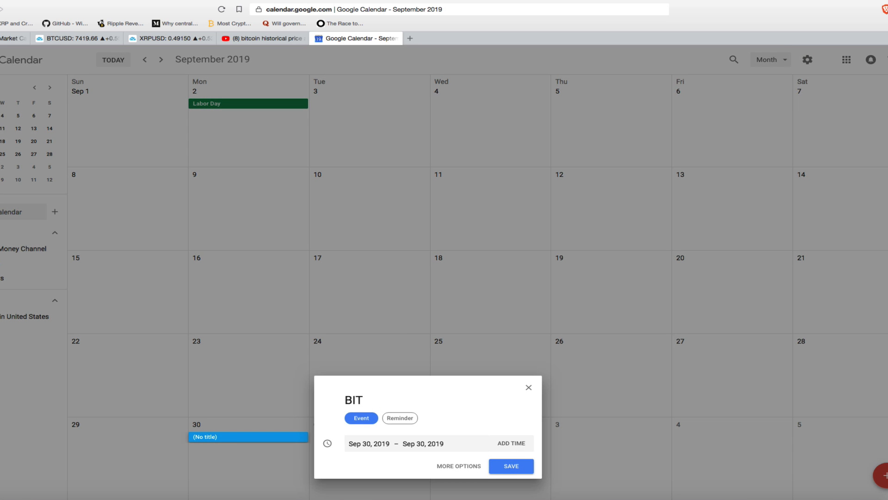
pyautogui.write('COIN')
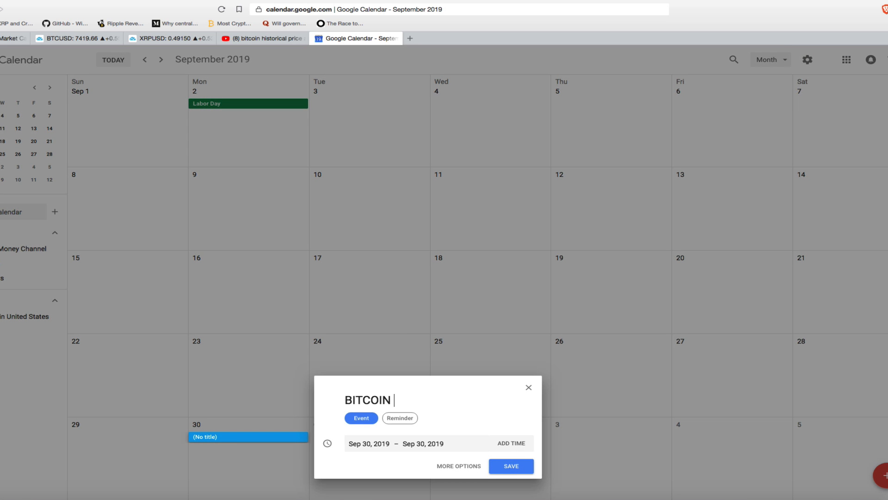
pyautogui.write('BREAKING HIGH')
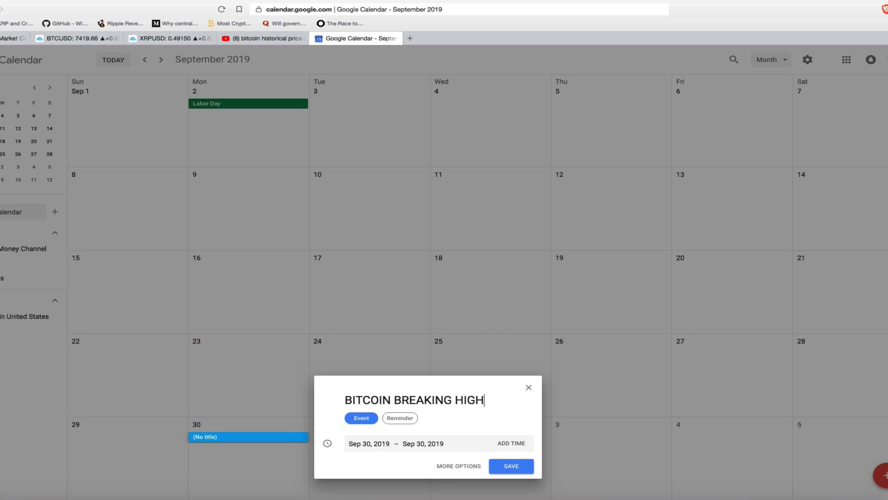
pyautogui.click(509, 465)
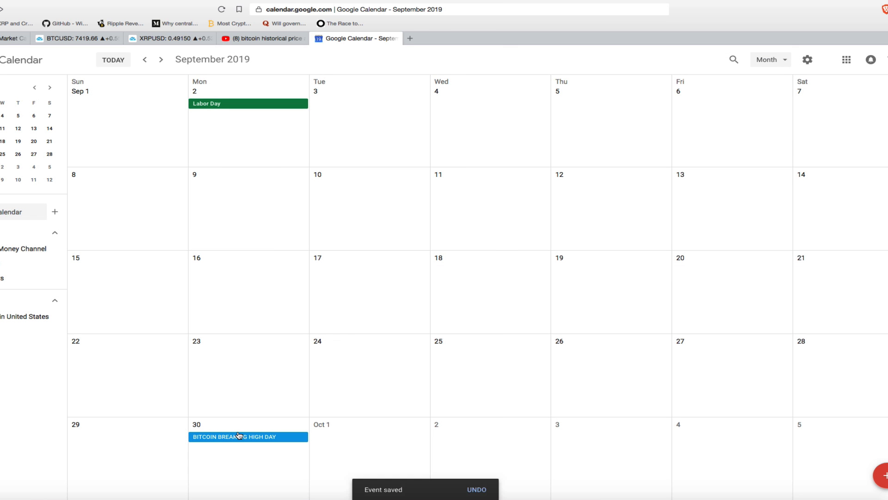
pyautogui.moveTo(311, 430)
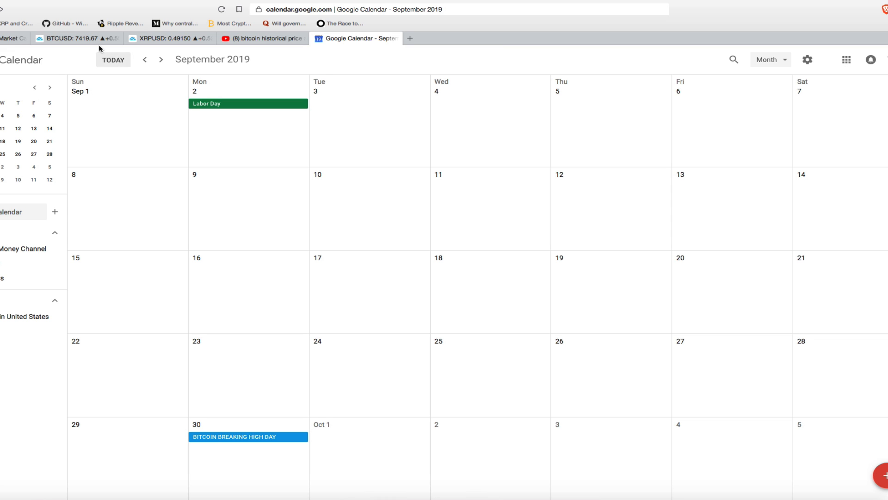
# Review the weekly Bitcoin and XRP/USD charts, then return to the CoinMarketCap rankings.
pyautogui.click(74, 38)
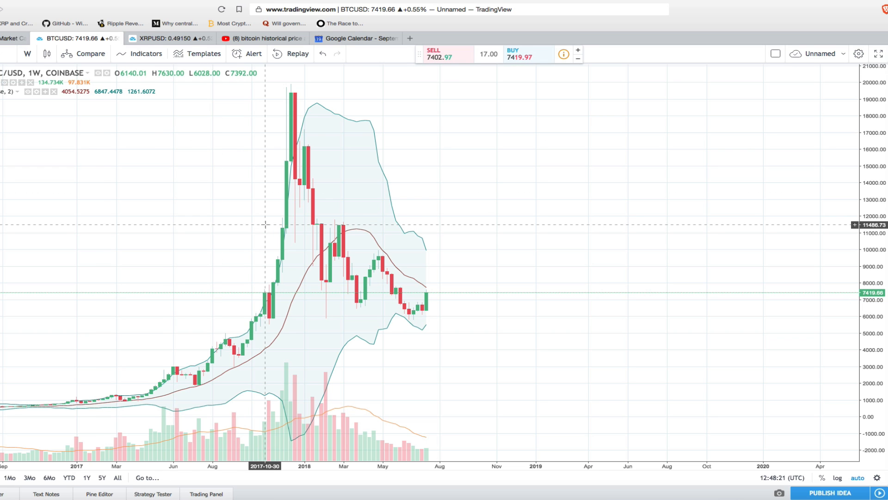
pyautogui.click(165, 38)
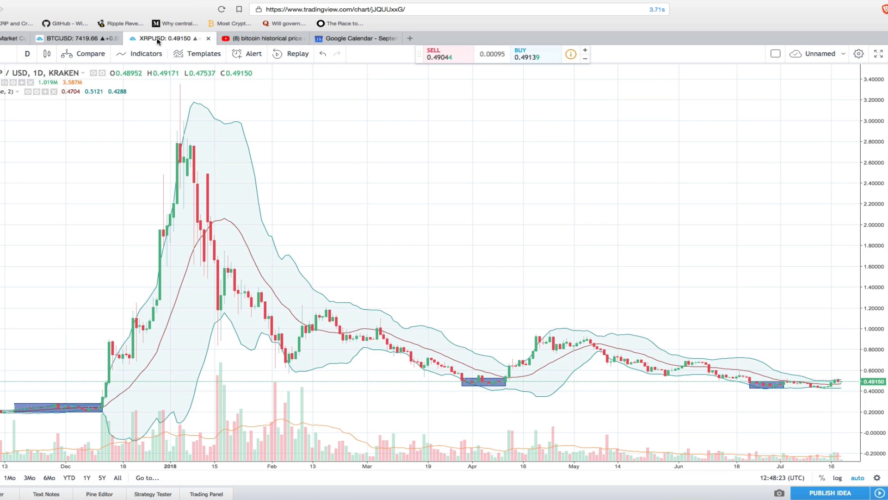
pyautogui.click(12, 38)
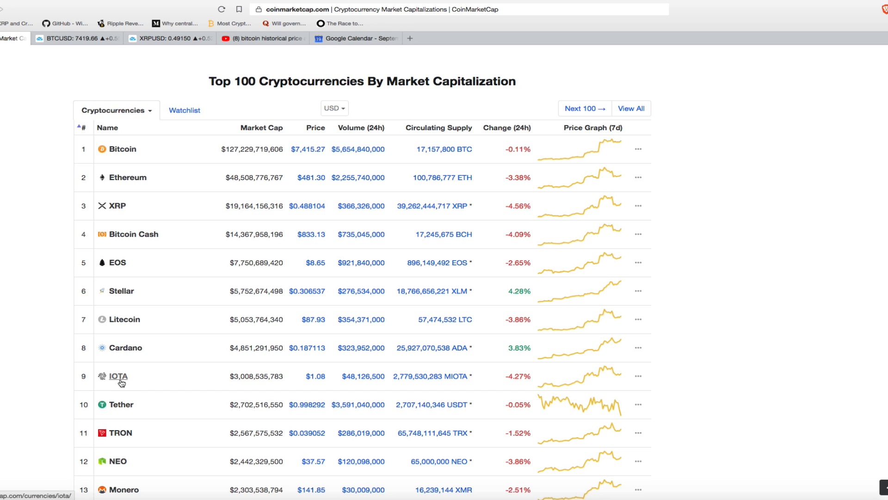
pyautogui.moveTo(134, 383)
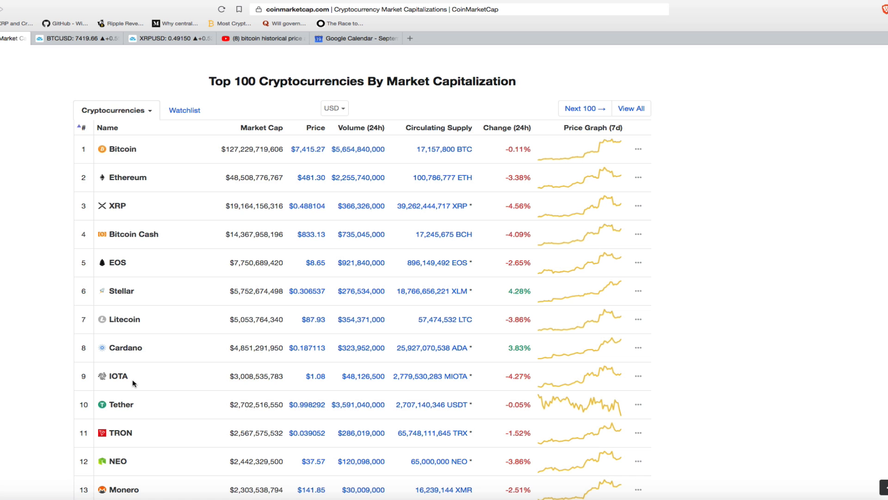
pyautogui.moveTo(192, 189)
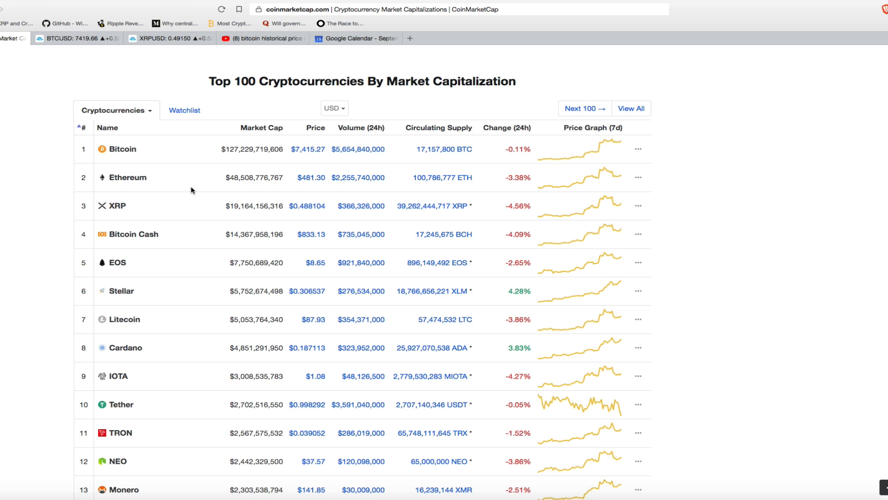
# Revisit the XRP/USD and weekly Bitcoin charts once more and go back to the CoinMarketCap top 100 list.
pyautogui.click(164, 37)
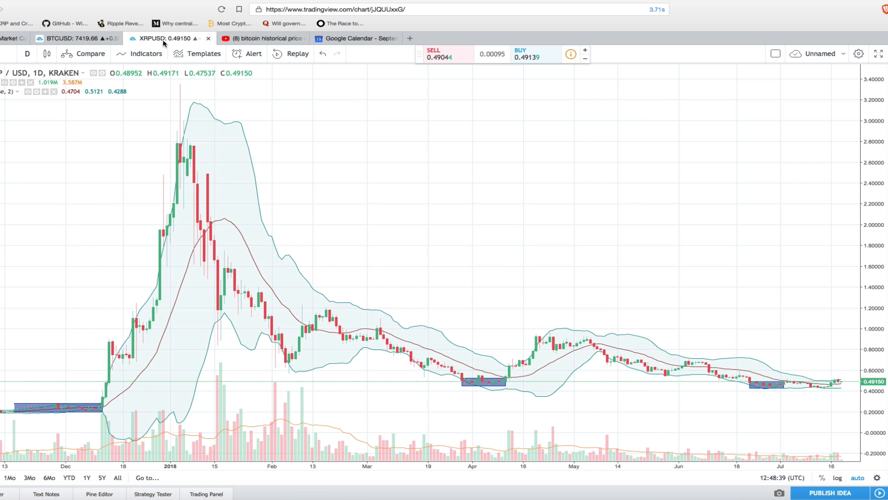
pyautogui.click(77, 38)
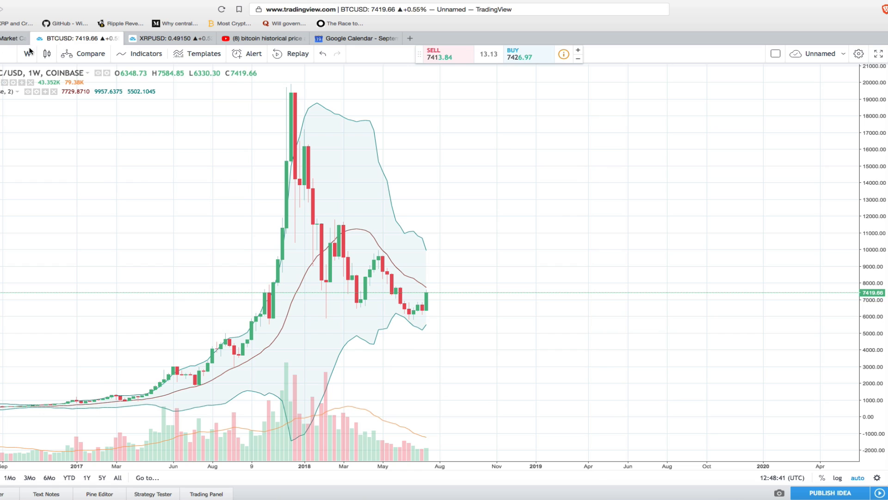
pyautogui.click(11, 38)
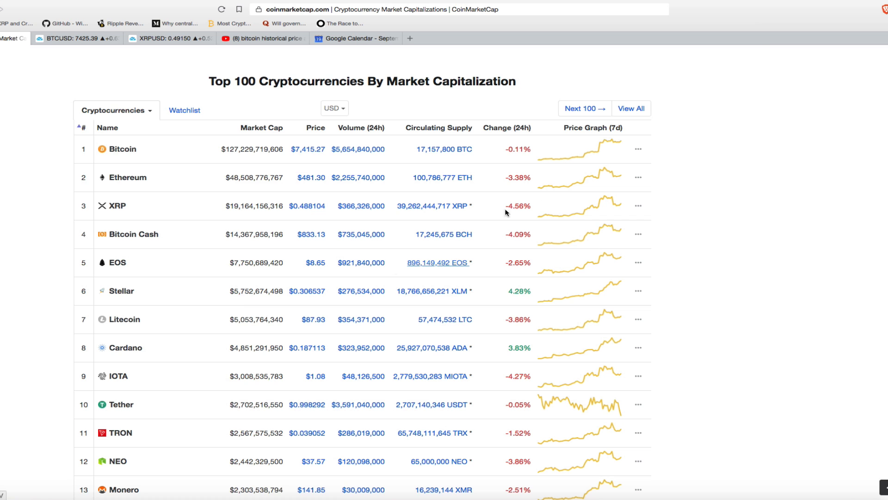
# Examine the 2017 weekly Bitcoin candles and peak, then bring up the daily XRP/USD chart.
pyautogui.click(77, 38)
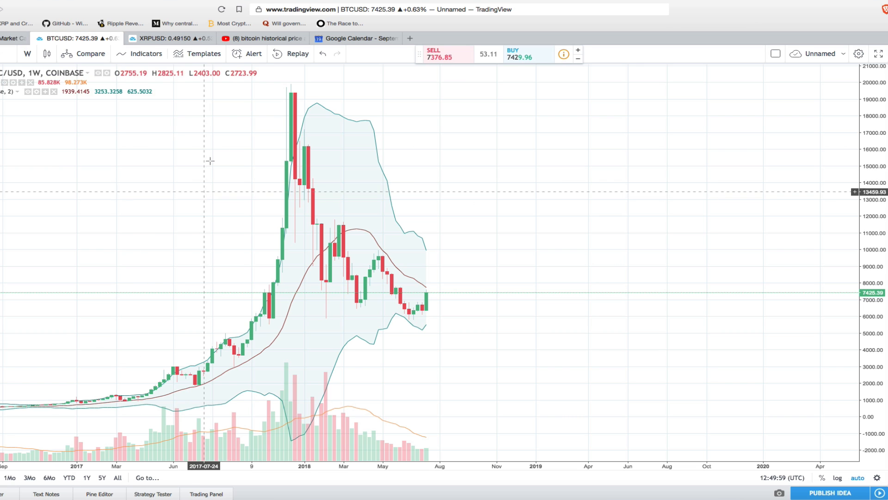
pyautogui.moveTo(661, 160)
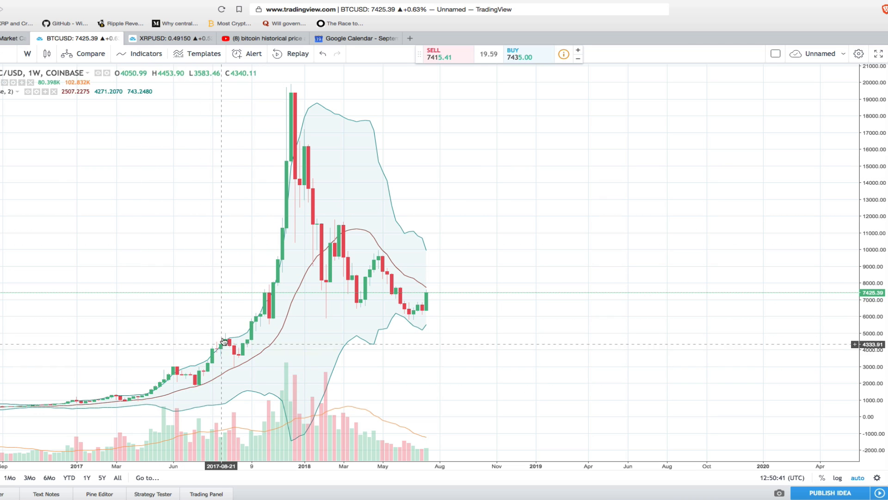
pyautogui.moveTo(290, 88)
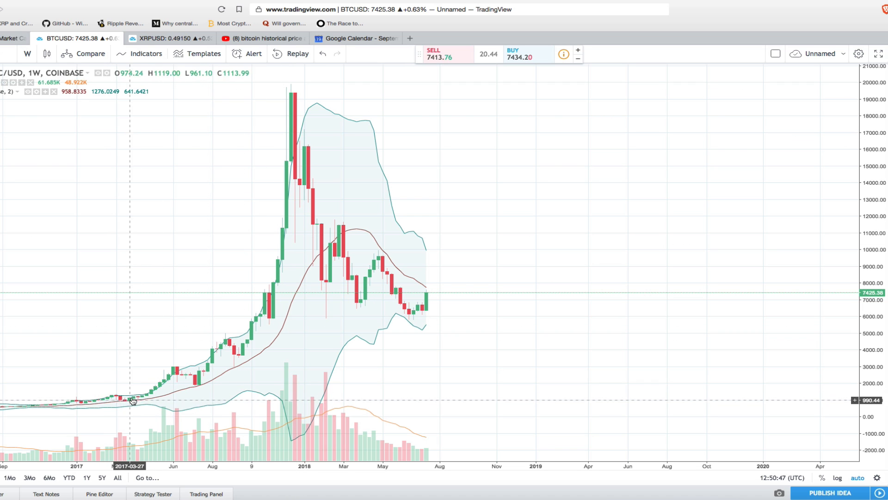
pyautogui.moveTo(148, 397)
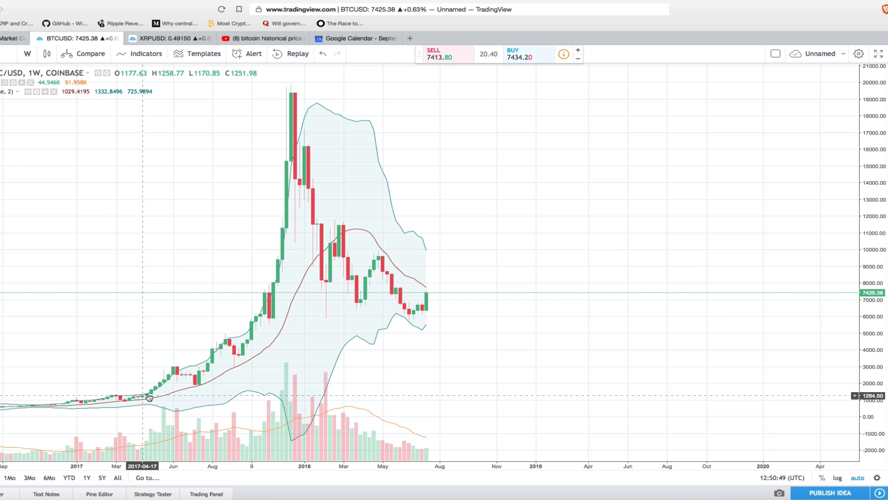
pyautogui.moveTo(132, 392)
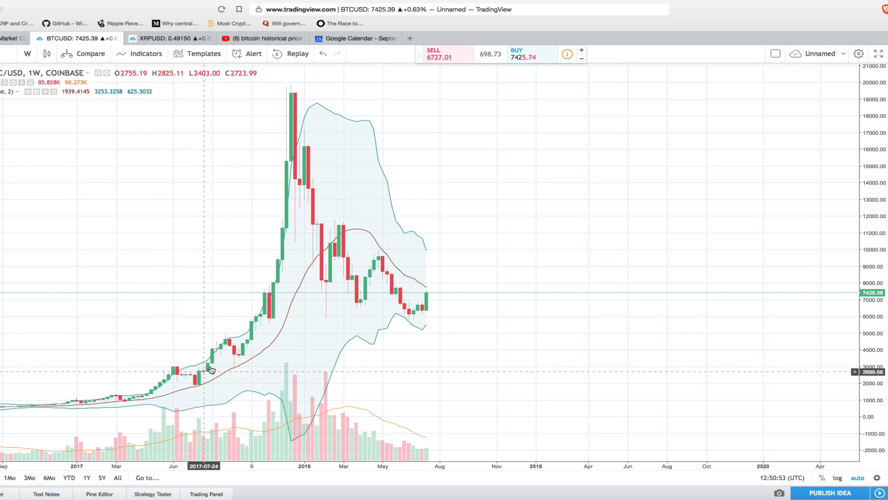
pyautogui.moveTo(236, 365)
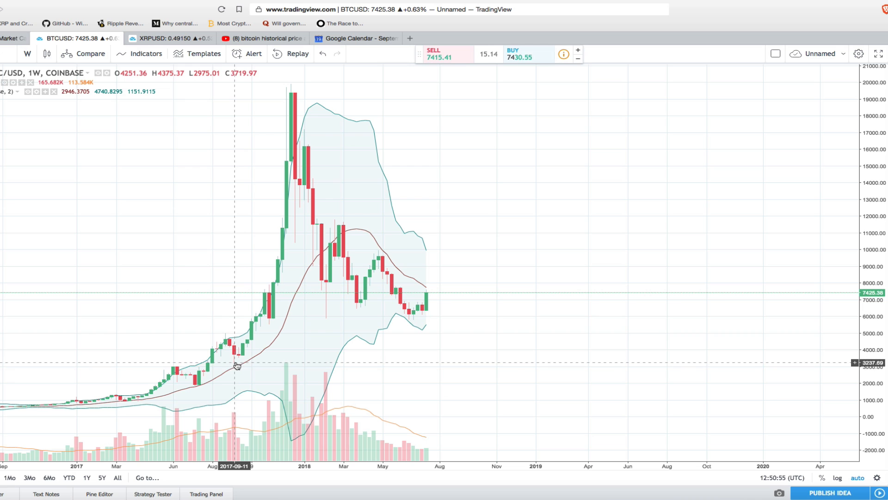
pyautogui.moveTo(270, 309)
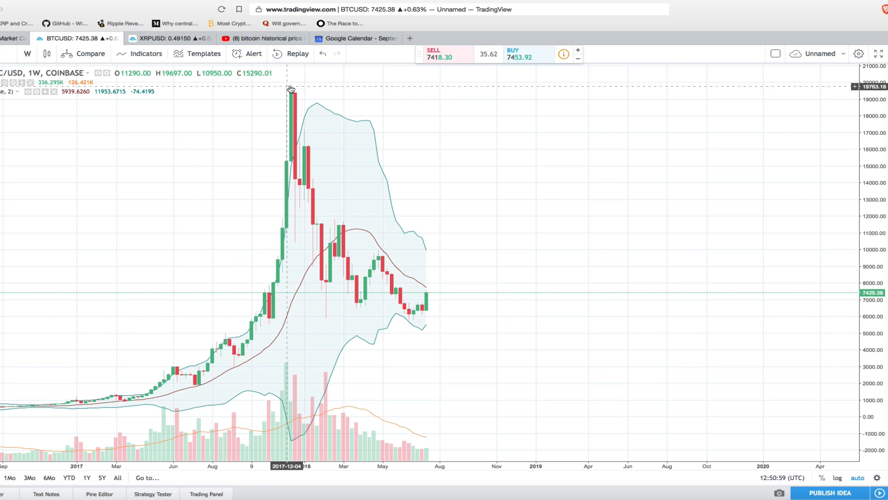
pyautogui.moveTo(140, 395)
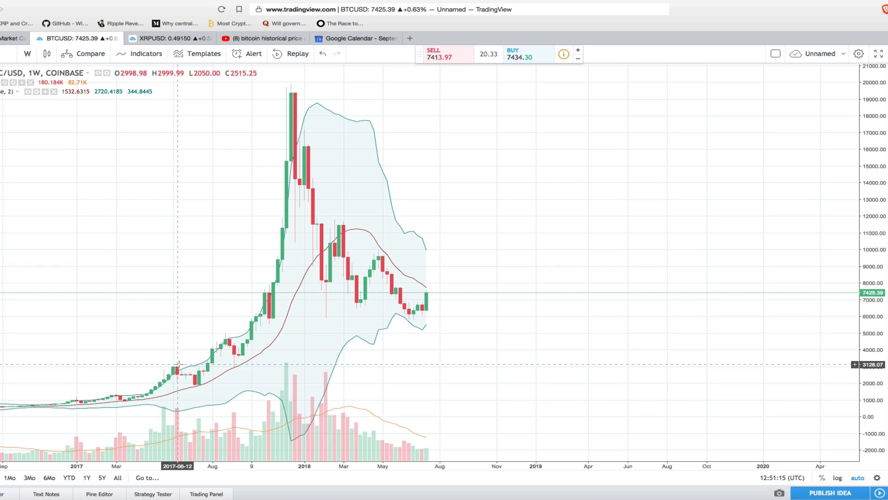
pyautogui.click(168, 38)
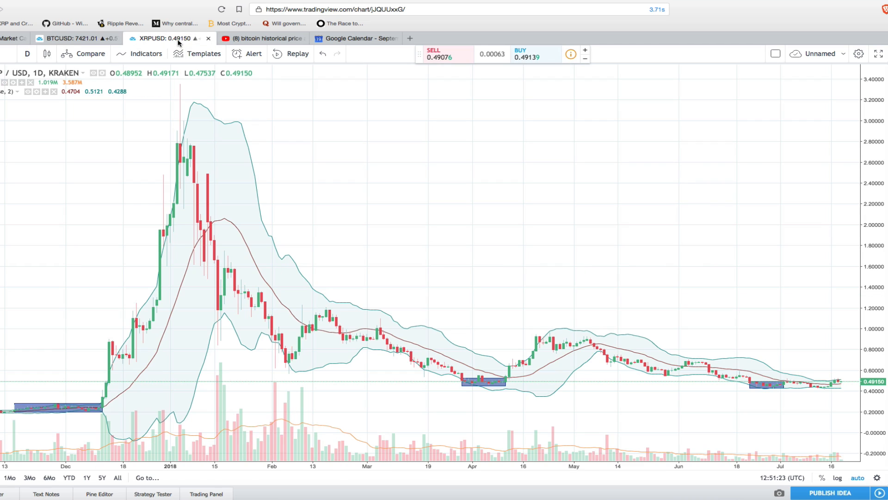